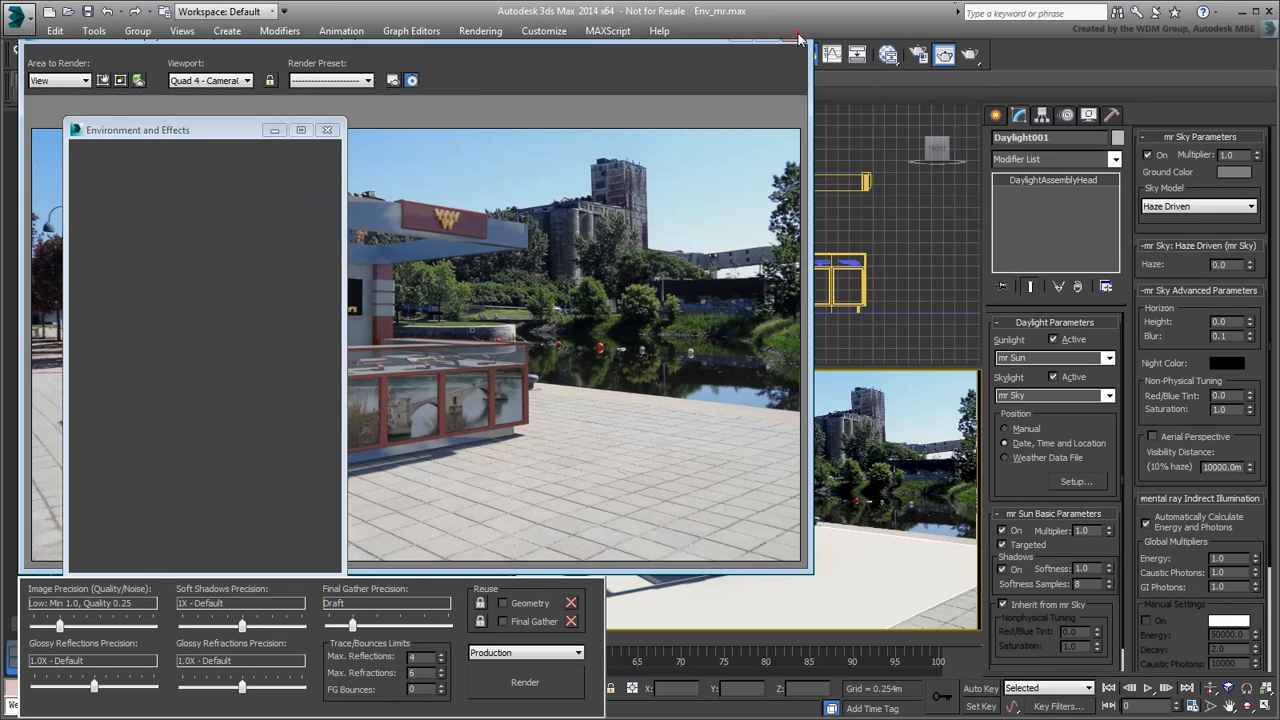
# Close the render windows and load the booth scene Env_materials.max from the application menu
pyautogui.click(326, 130)
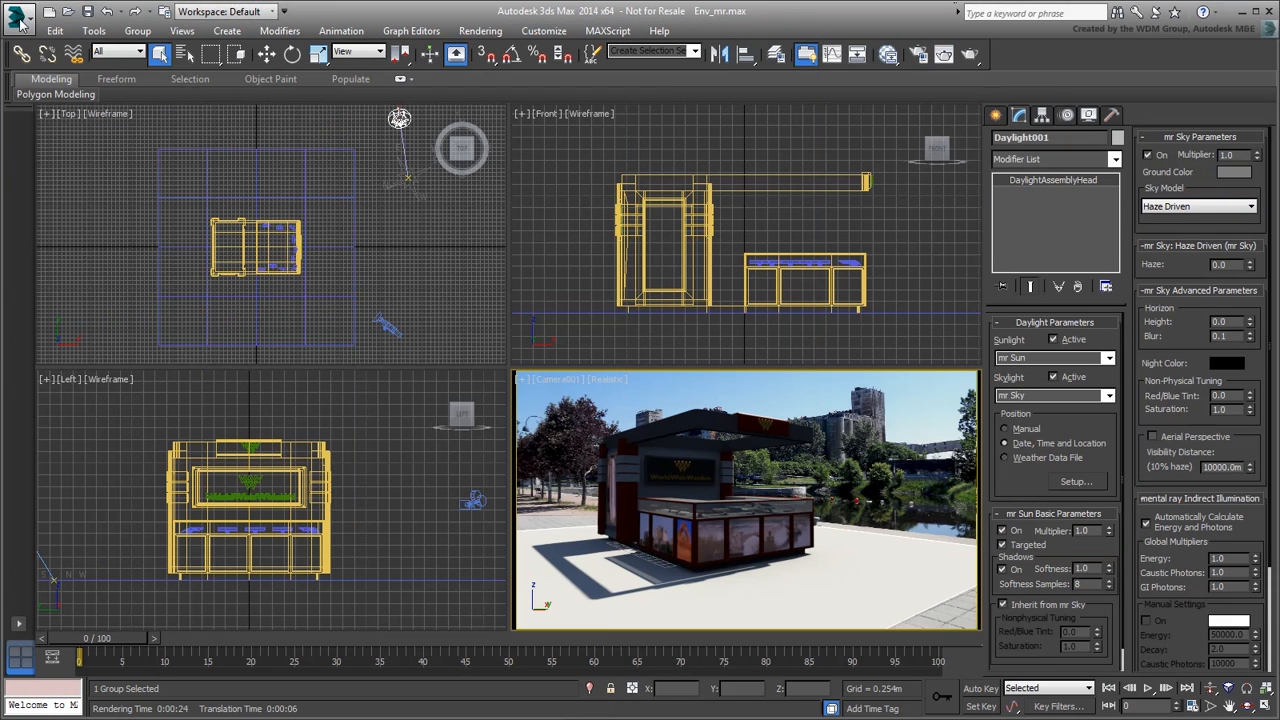
pyautogui.click(18, 16)
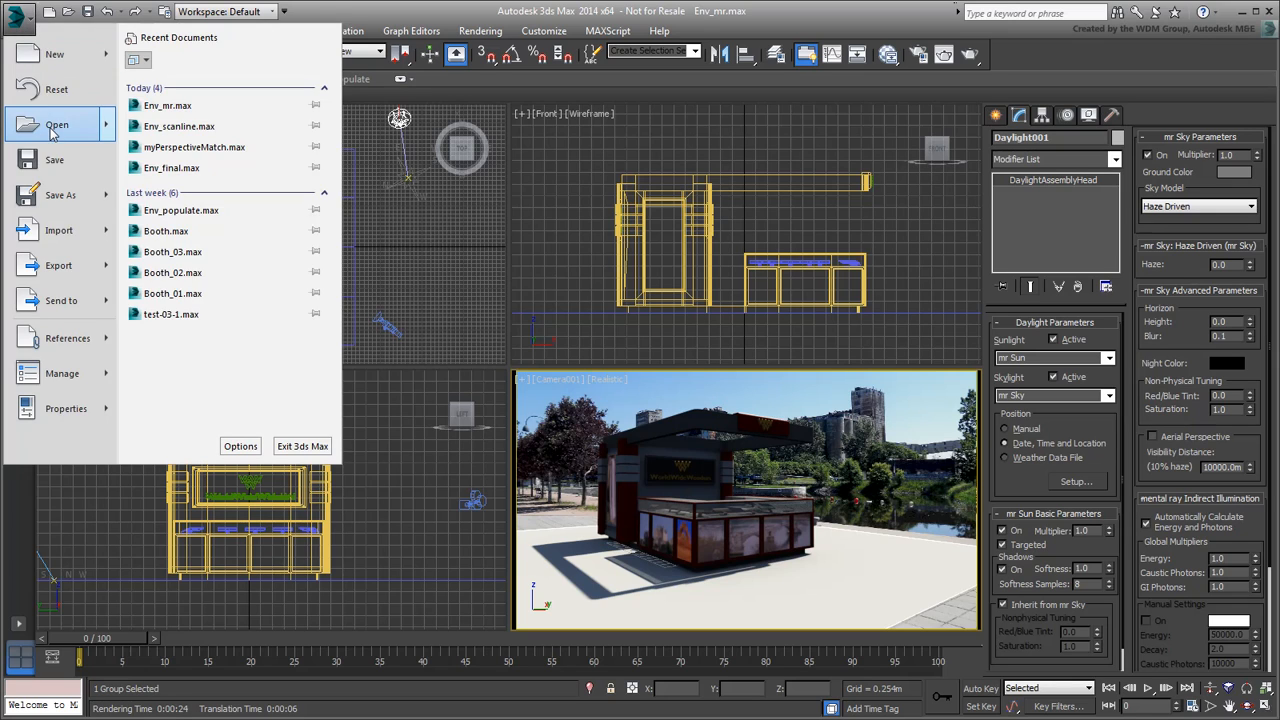
pyautogui.click(56, 124)
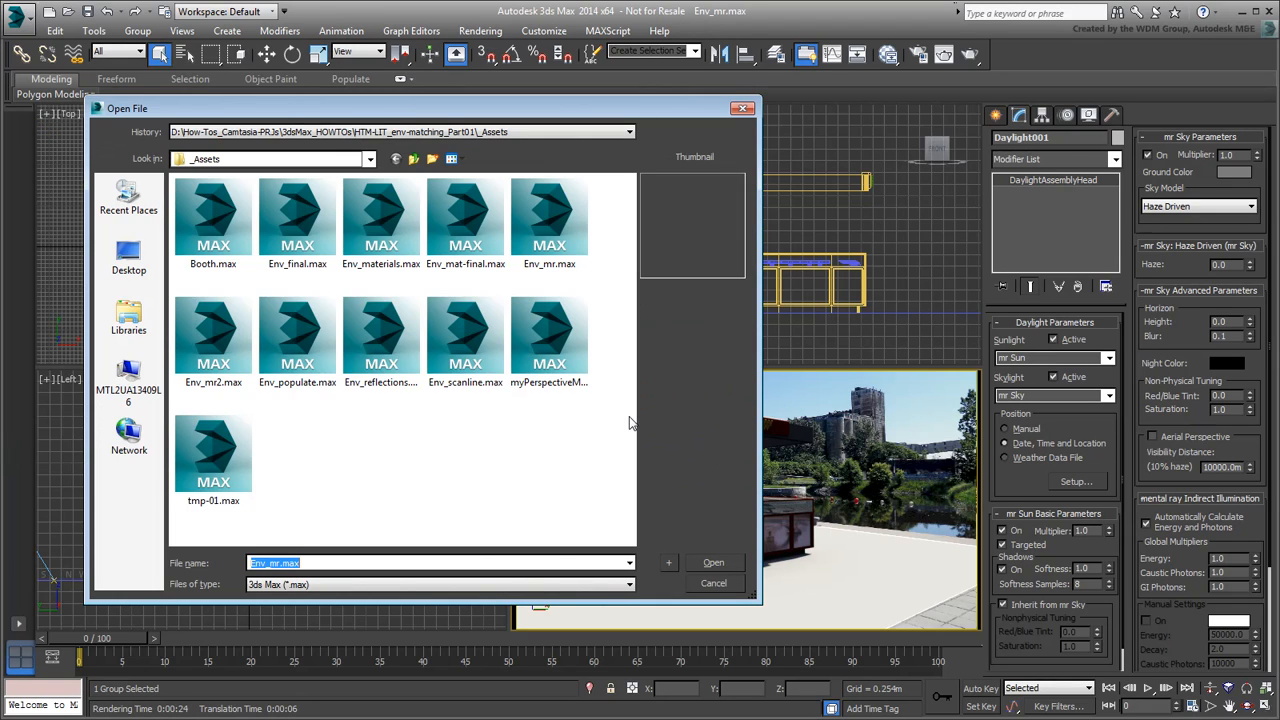
pyautogui.click(380, 216)
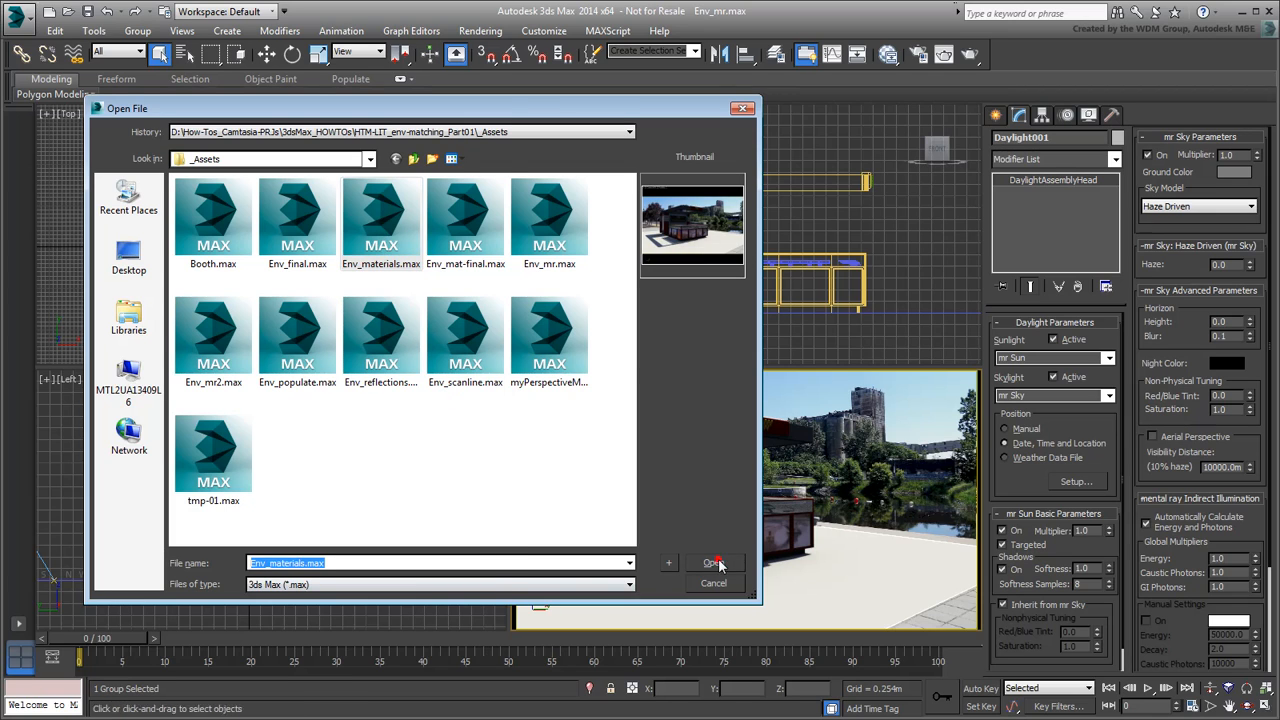
pyautogui.click(712, 562)
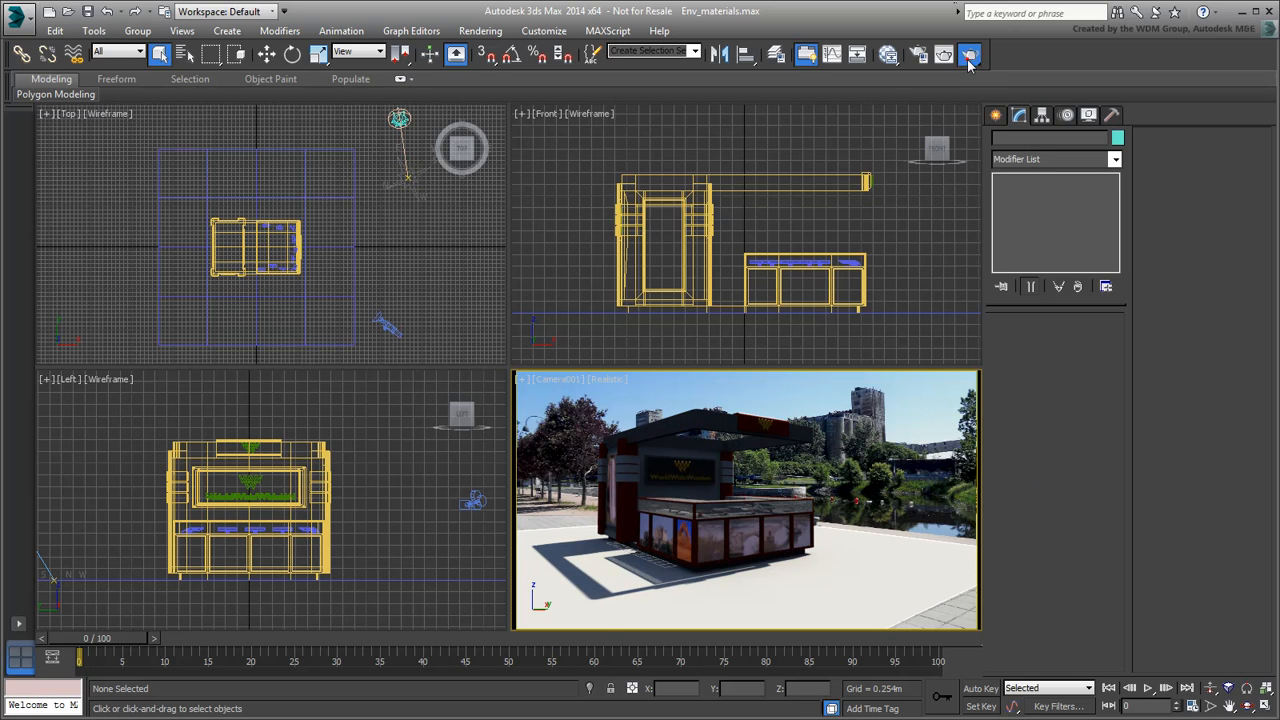
# Render the Camera001 view of the booth with Render Production
pyautogui.click(968, 56)
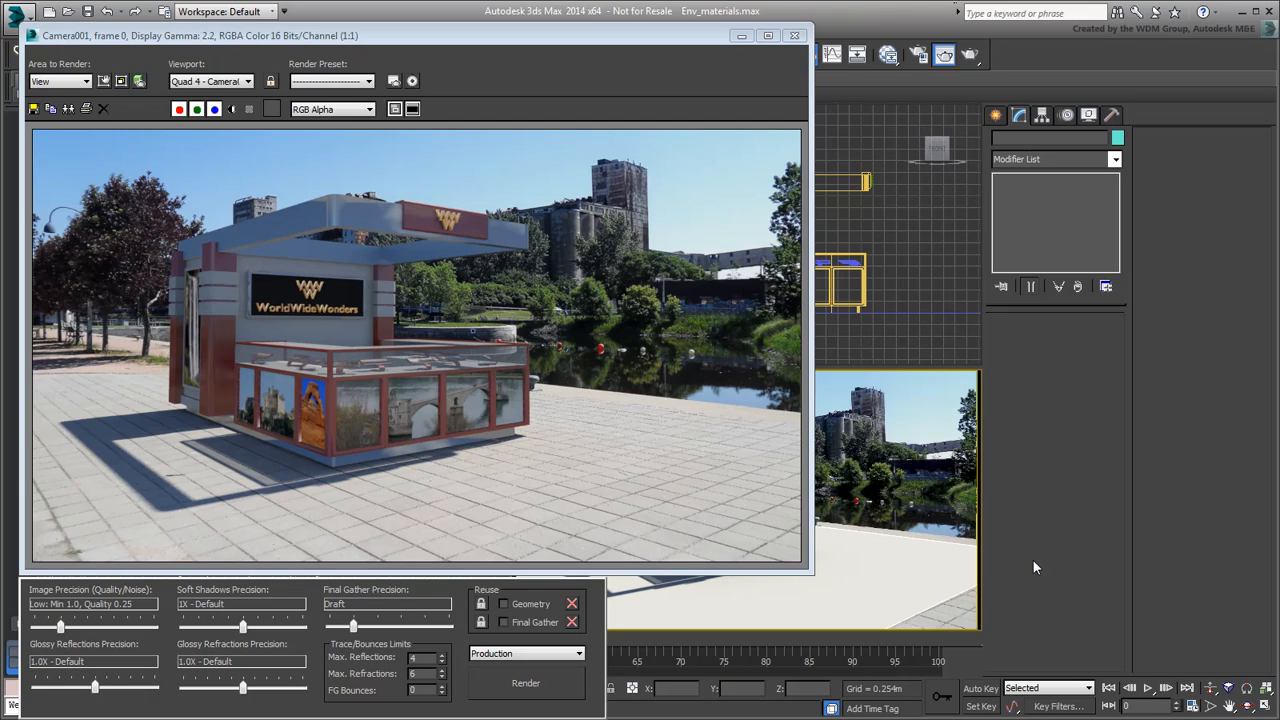
pyautogui.moveTo(684, 94)
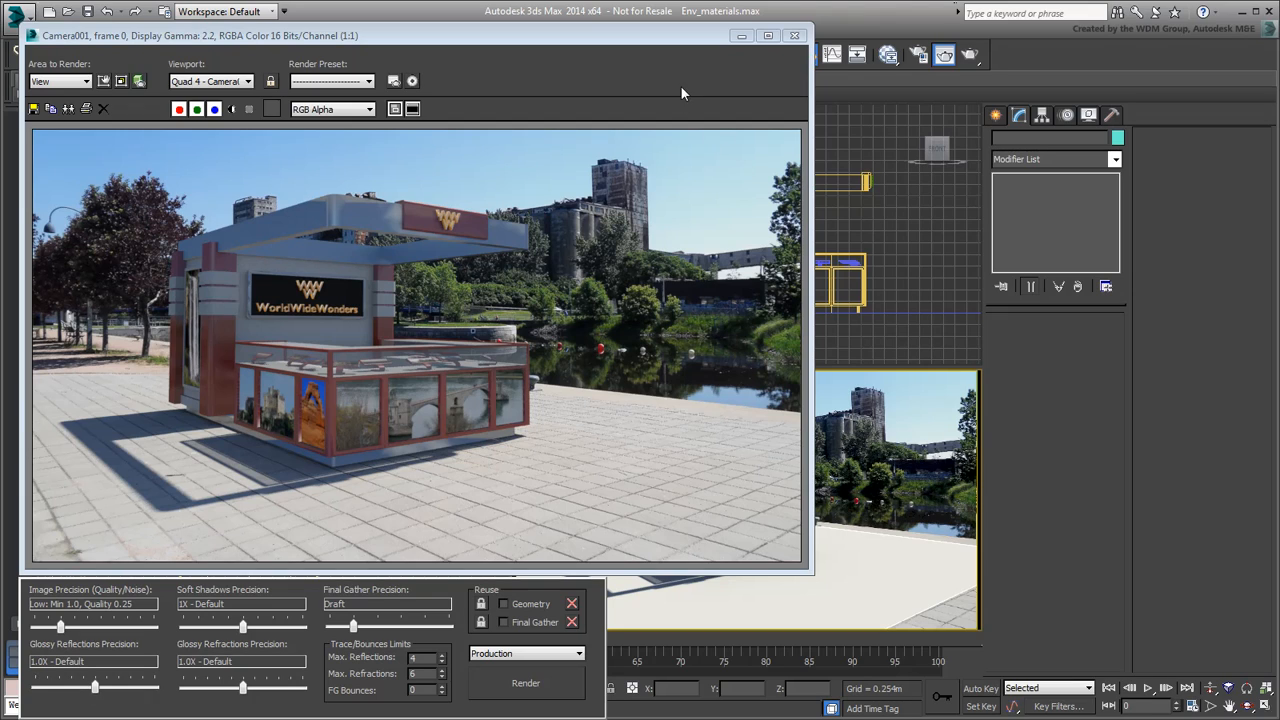
# Enable Gamma/LUT correction at 2.2 in Preferences, affecting colour selectors and the Material Editor
pyautogui.click(544, 30)
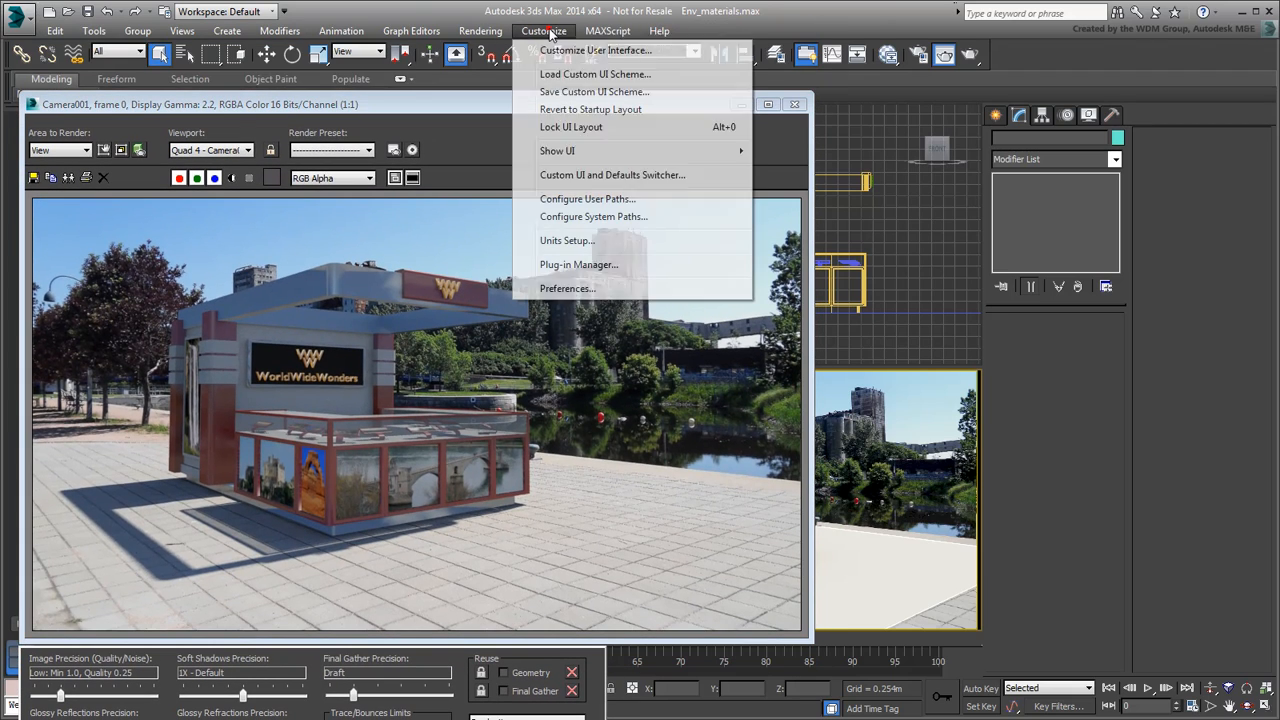
pyautogui.click(568, 288)
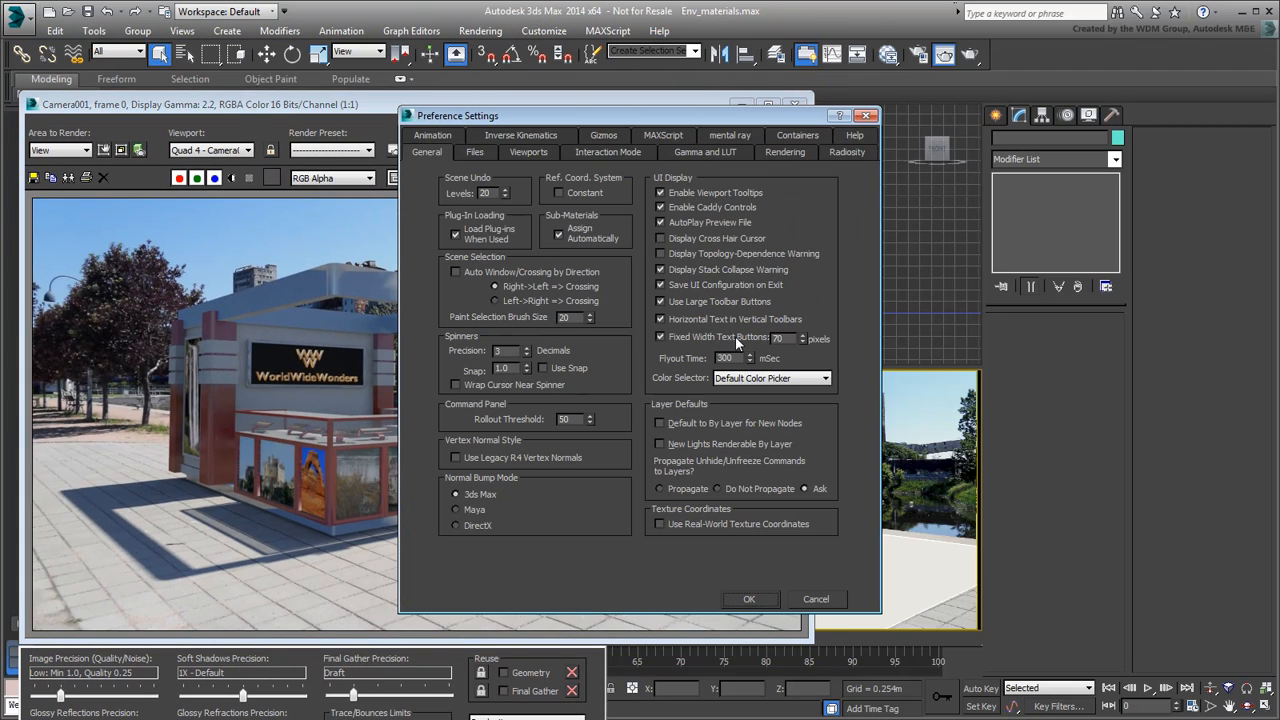
pyautogui.click(704, 152)
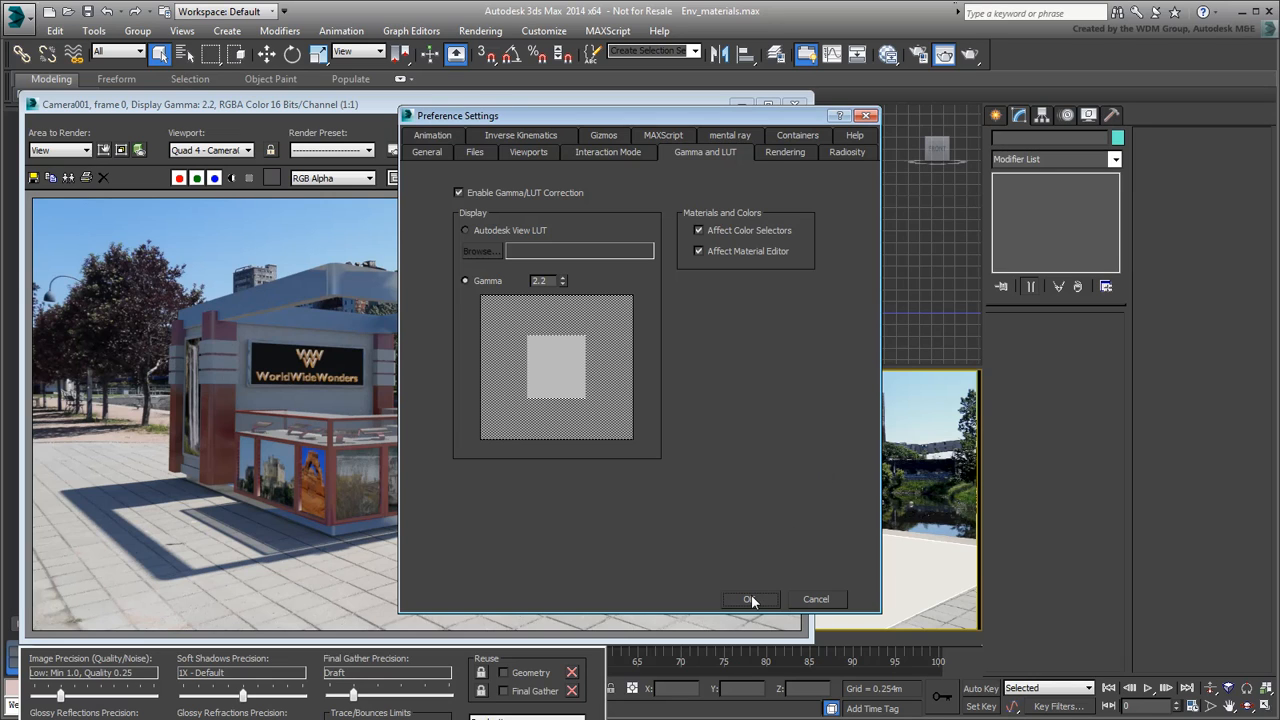
pyautogui.click(748, 600)
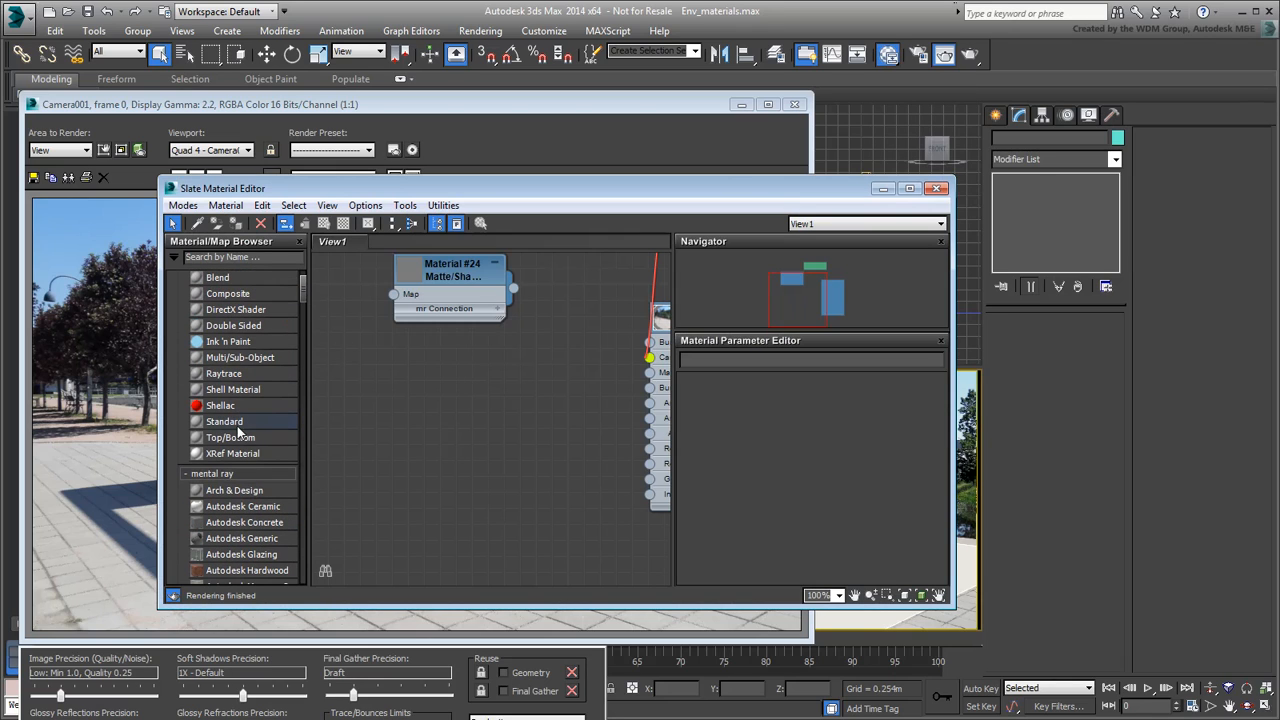
# Add Standard Material #26 and inspect its diffuse colour, leaving the default grey
pyautogui.doubleClick(224, 420)
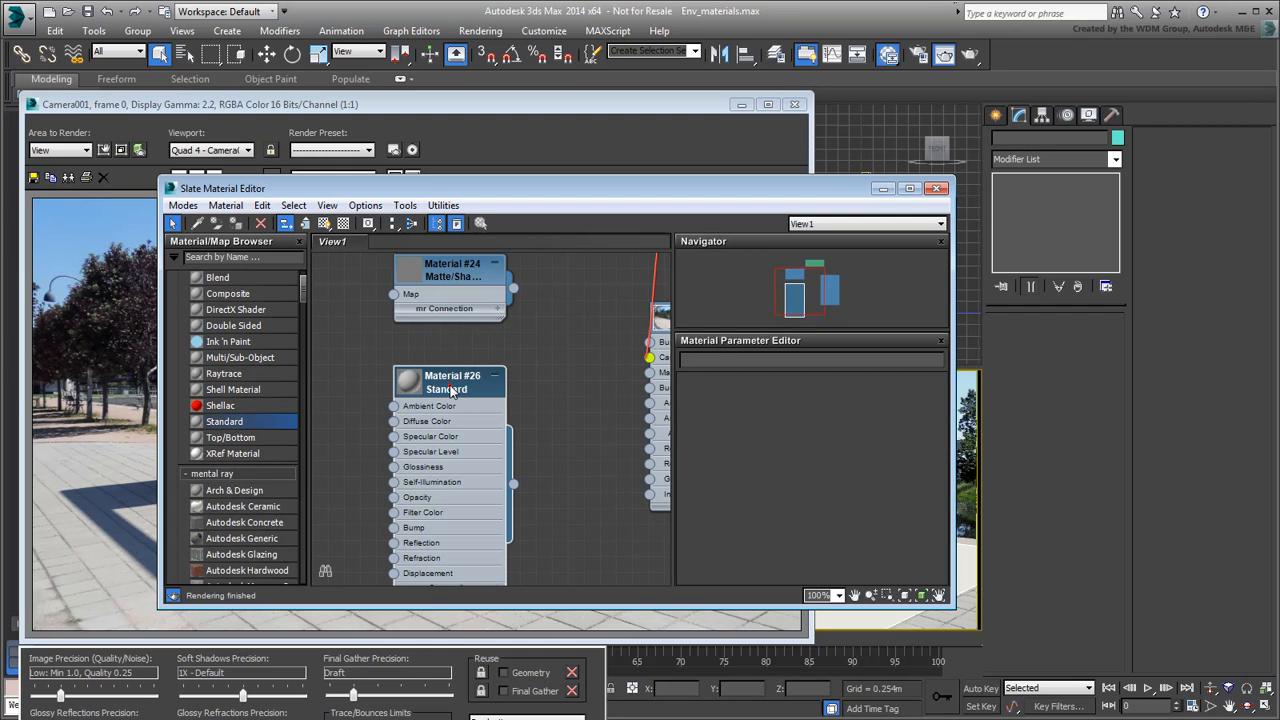
pyautogui.click(452, 384)
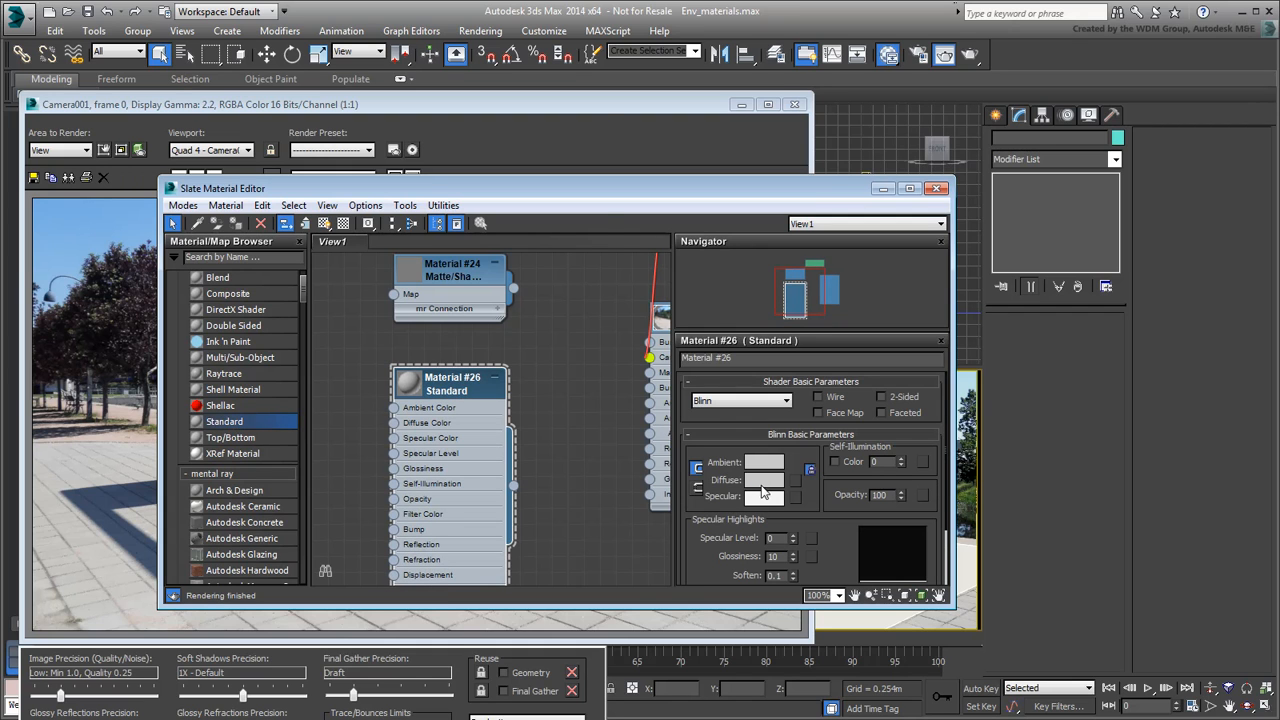
pyautogui.click(764, 480)
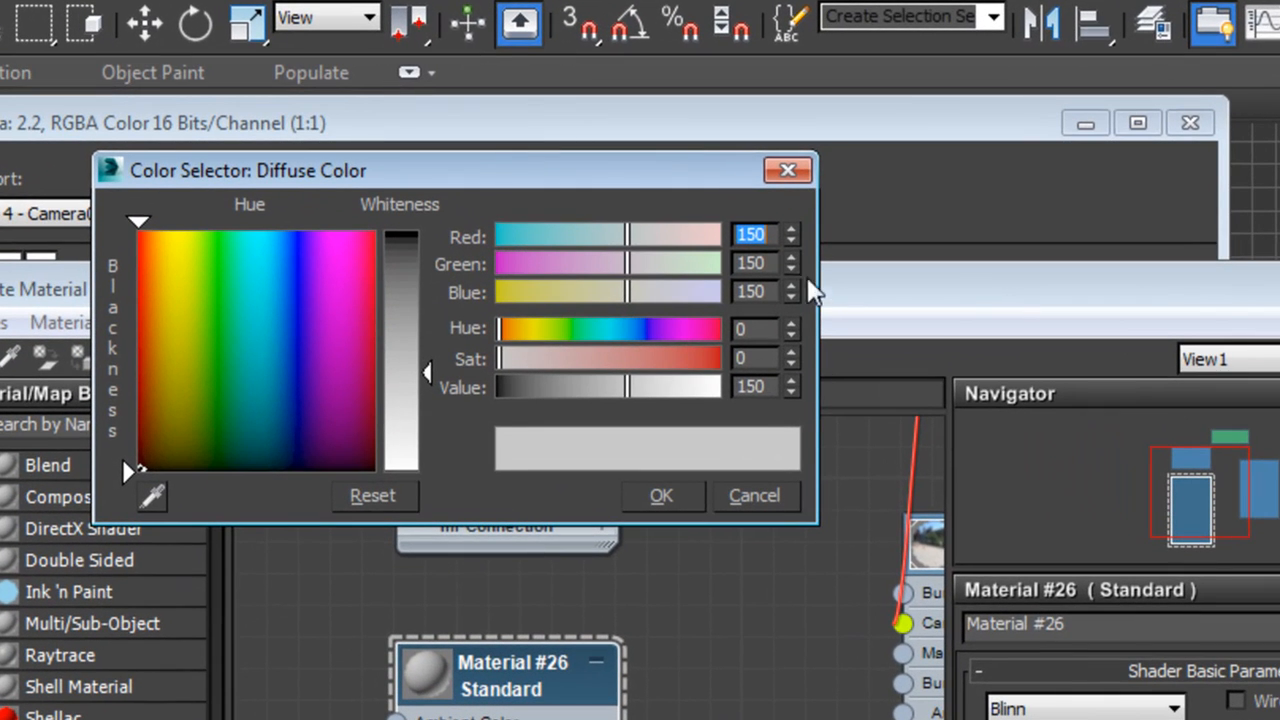
pyautogui.click(336, 400)
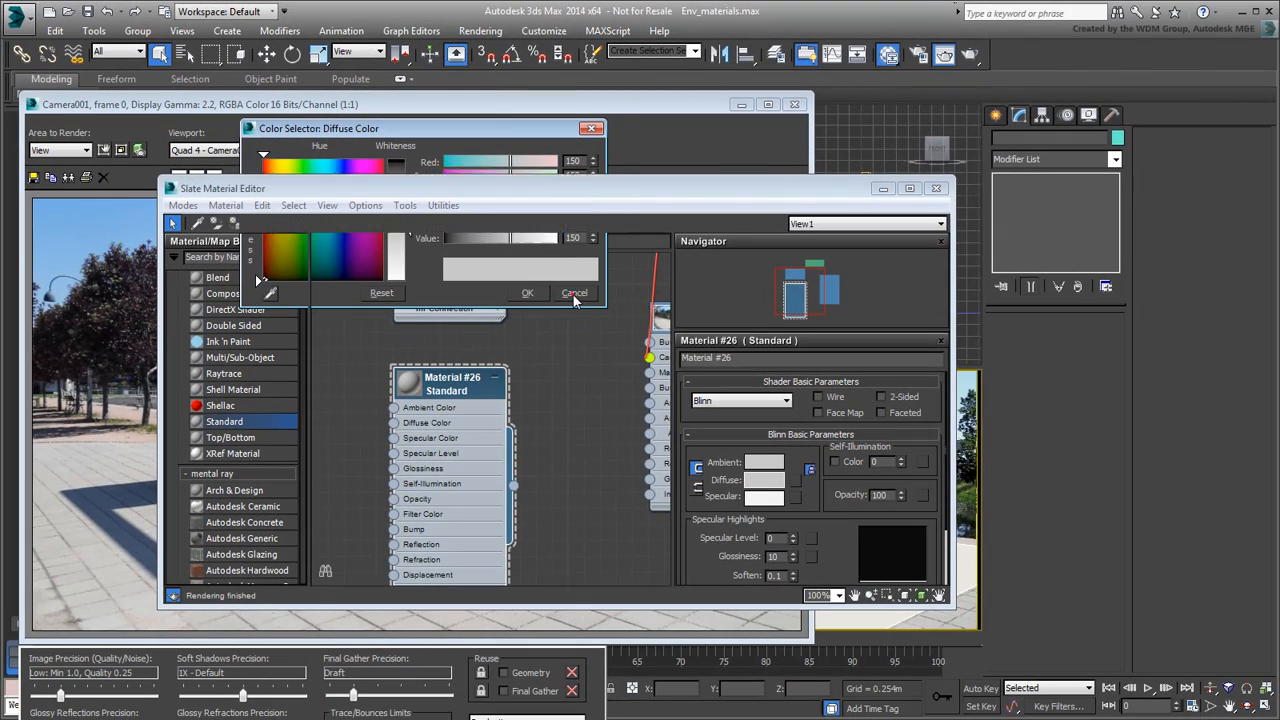
pyautogui.click(574, 292)
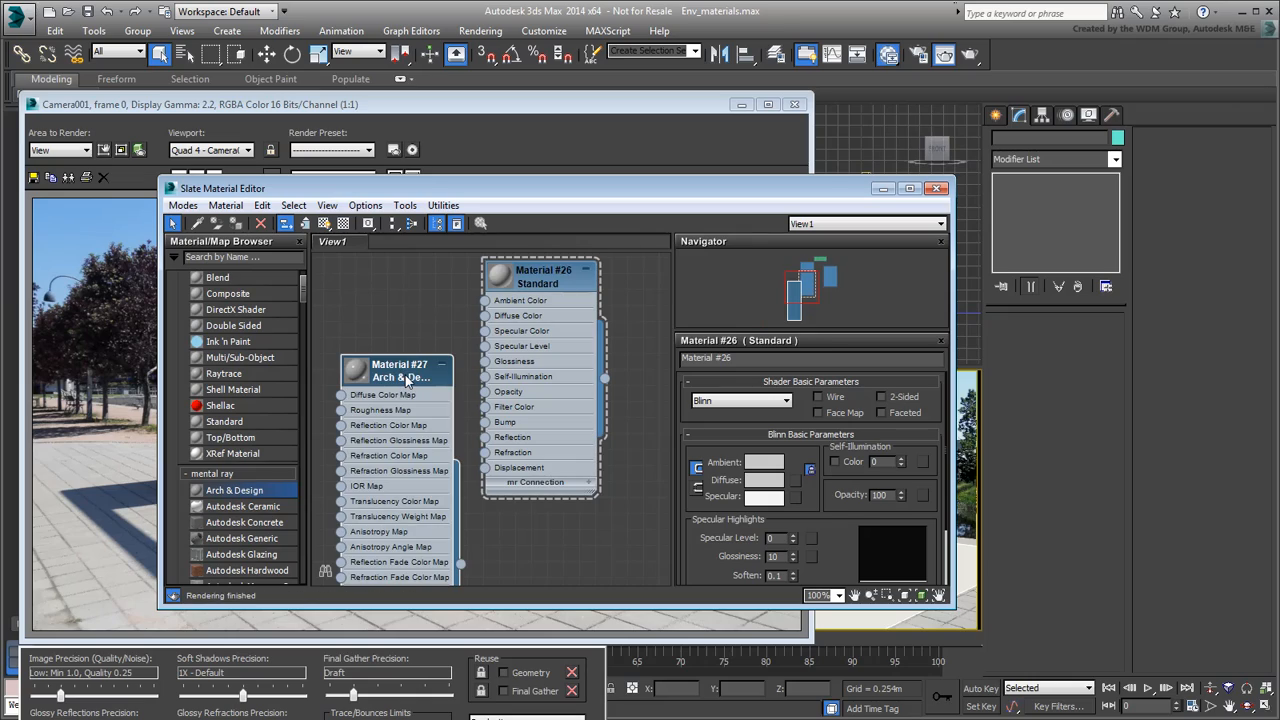
# Inspect Arch & Design Material #27's diffuse colour, trying bluish shades but keeping the default grey
pyautogui.click(398, 372)
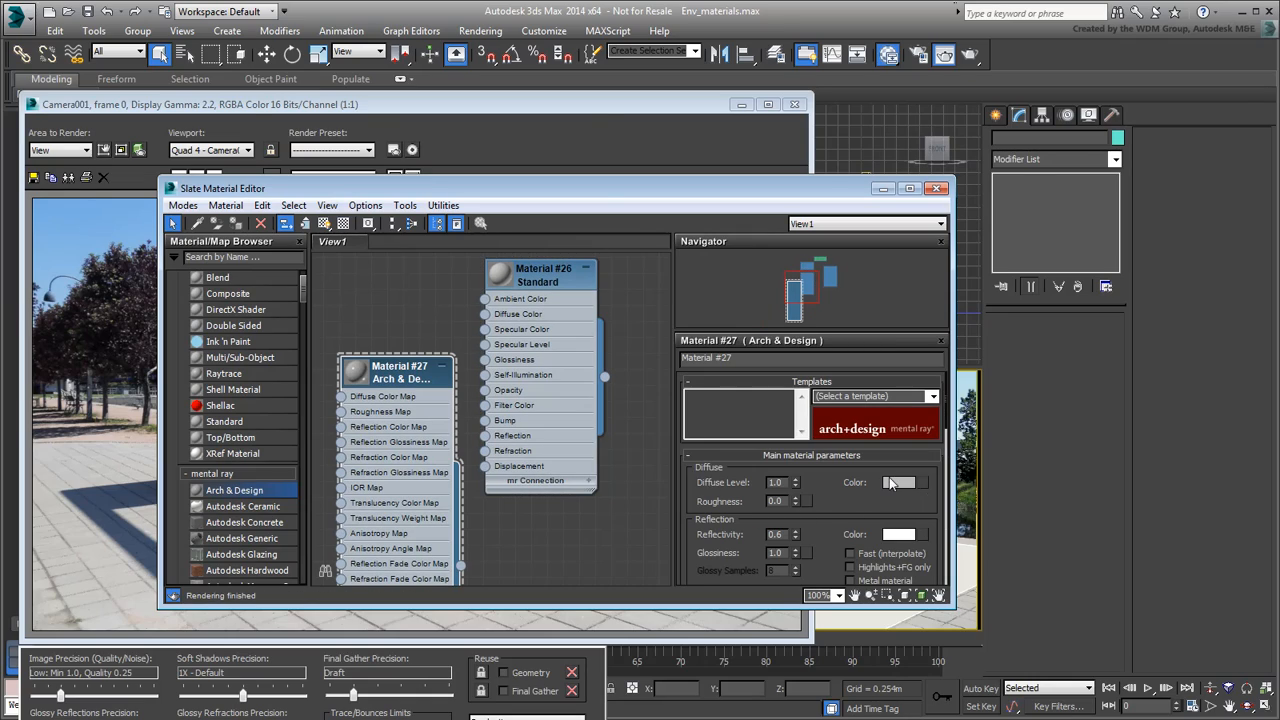
pyautogui.click(896, 482)
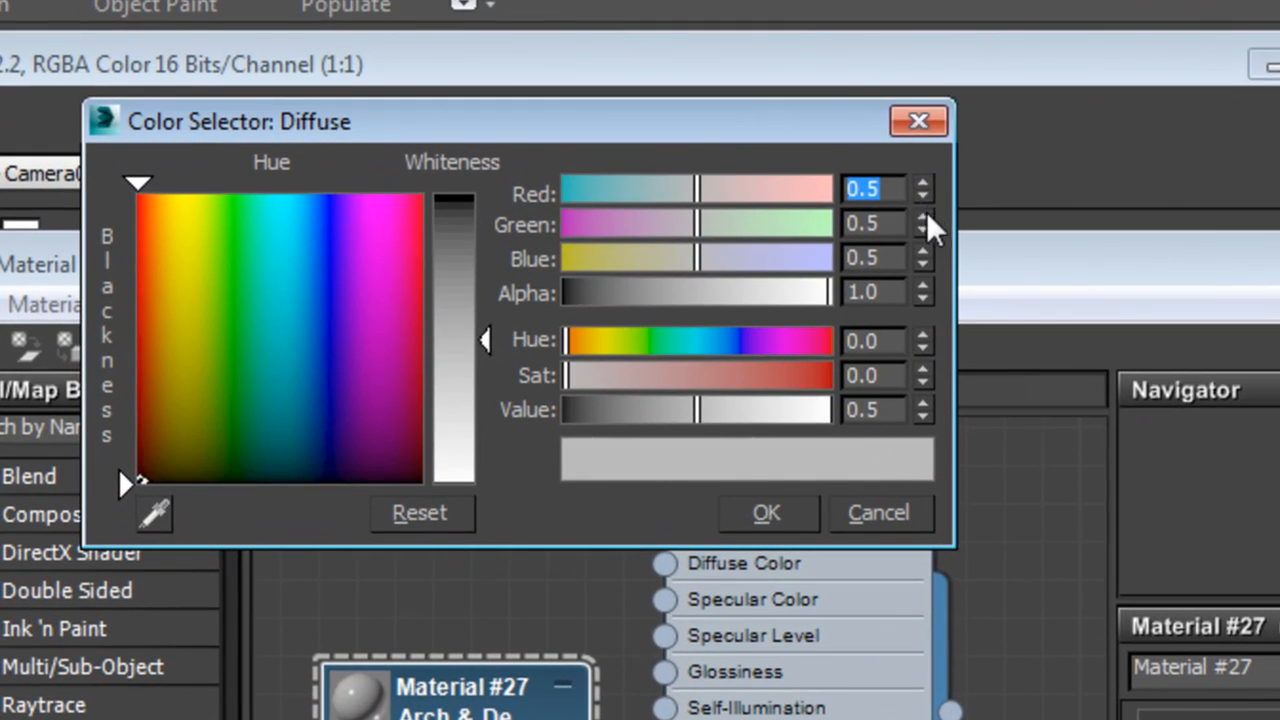
pyautogui.click(328, 396)
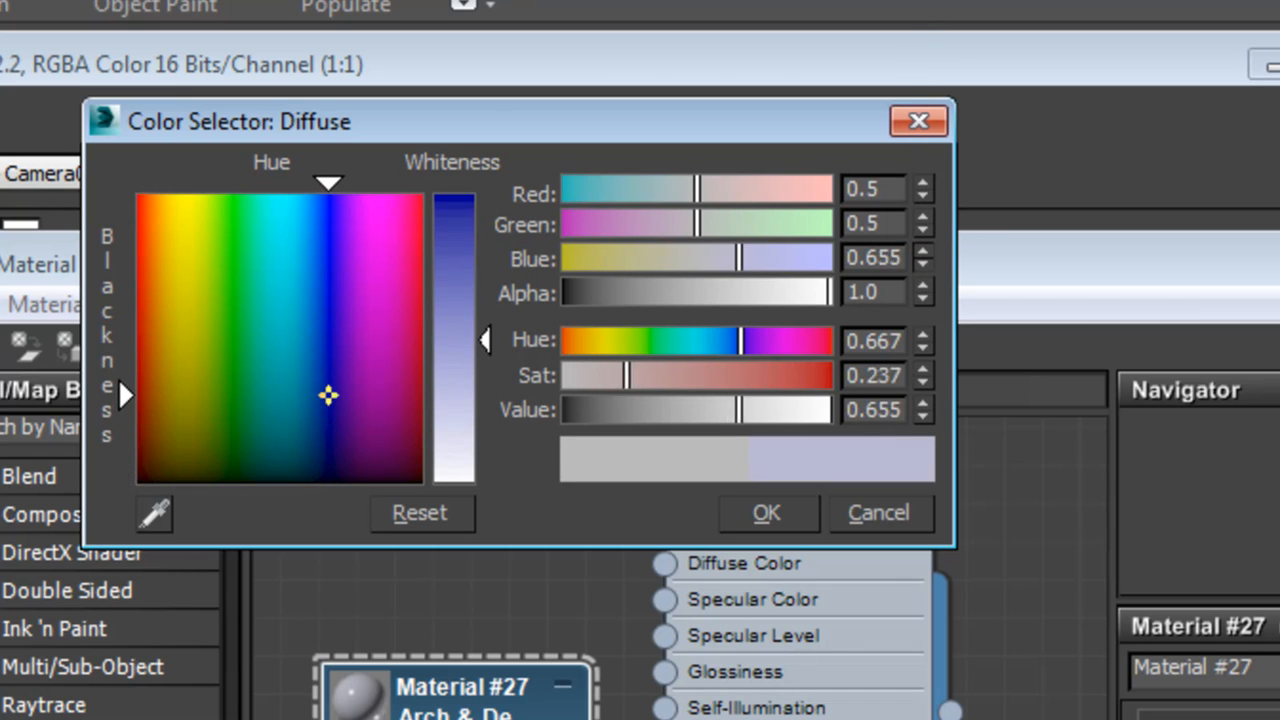
pyautogui.moveTo(328, 396); pyautogui.dragTo(184, 414)
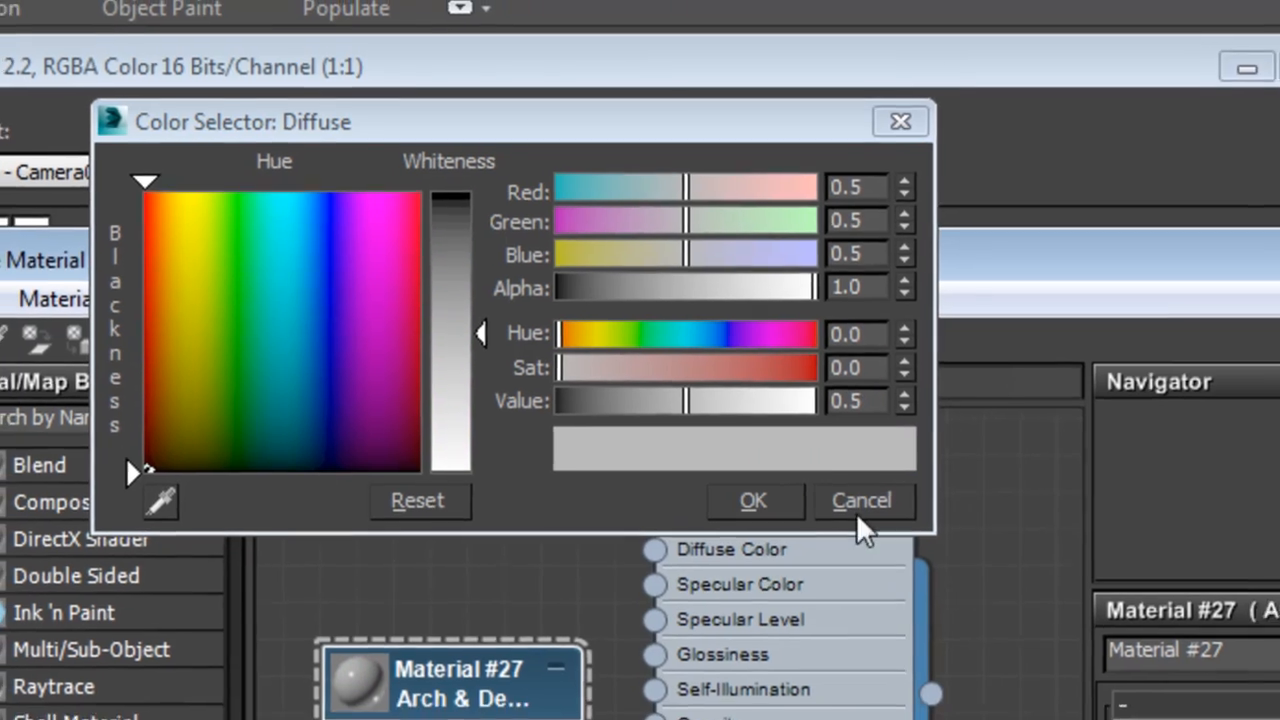
pyautogui.click(860, 500)
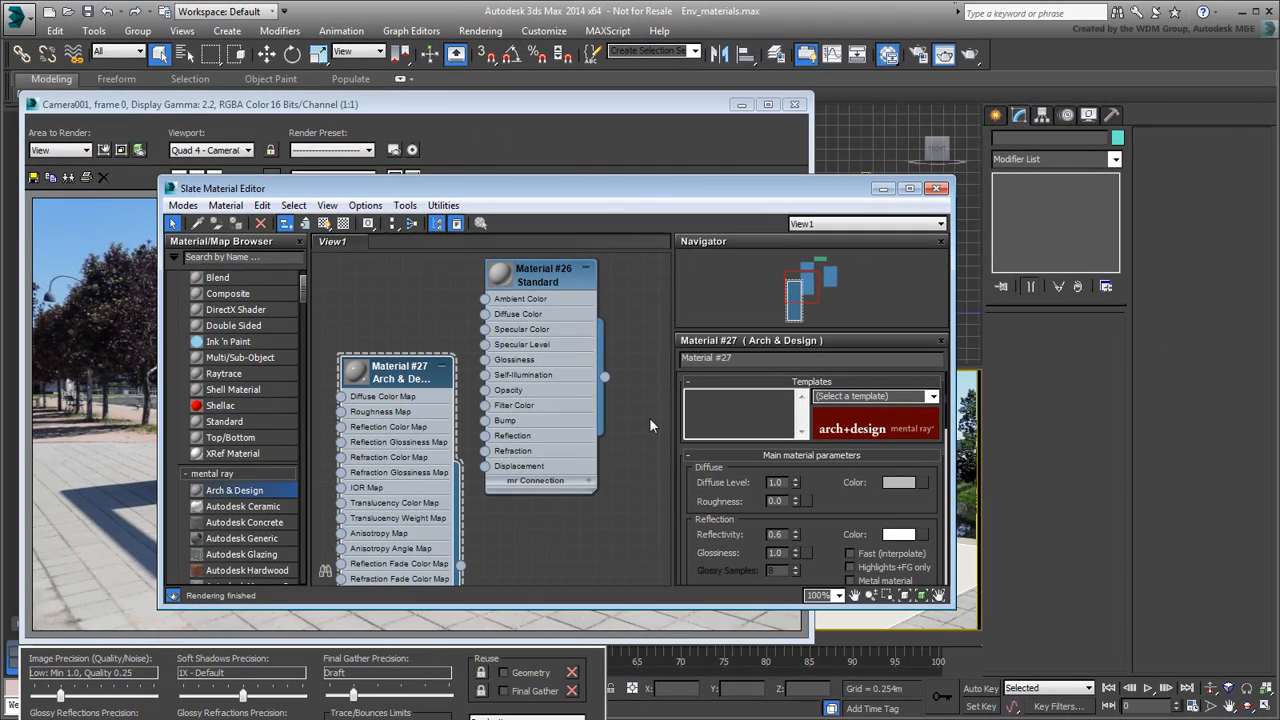
pyautogui.moveTo(556, 530)
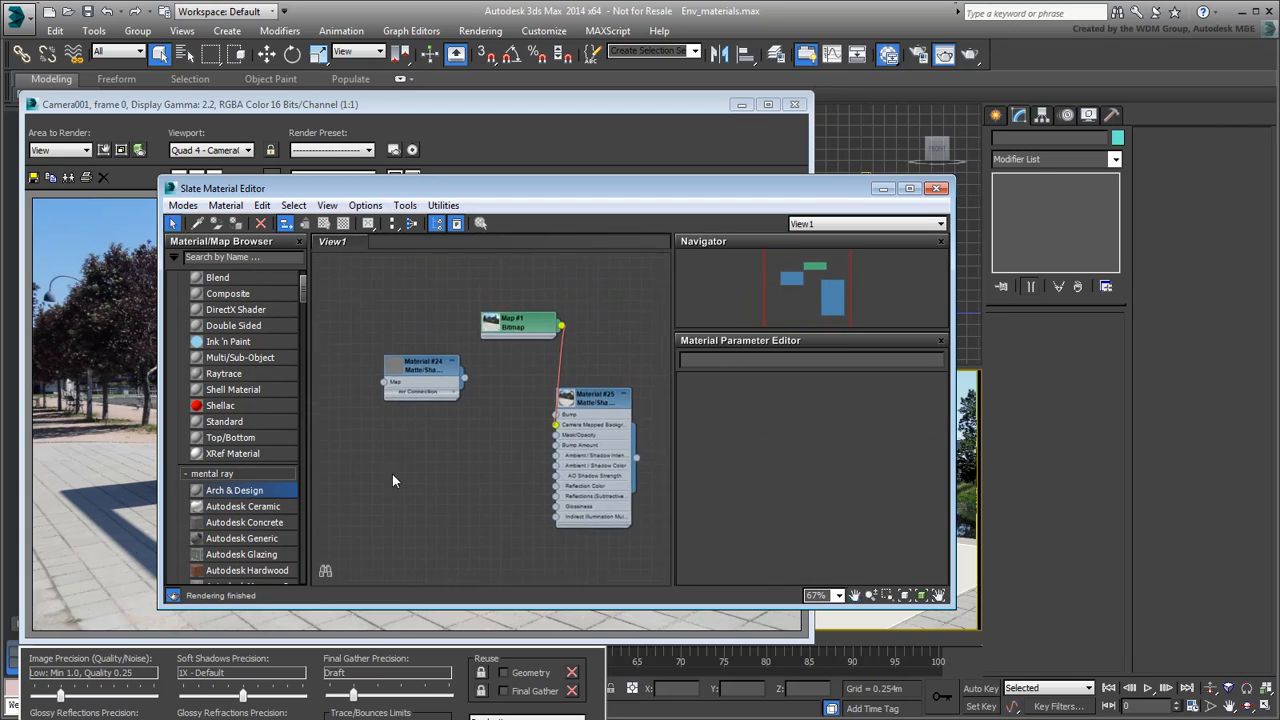
pyautogui.moveTo(148, 164)
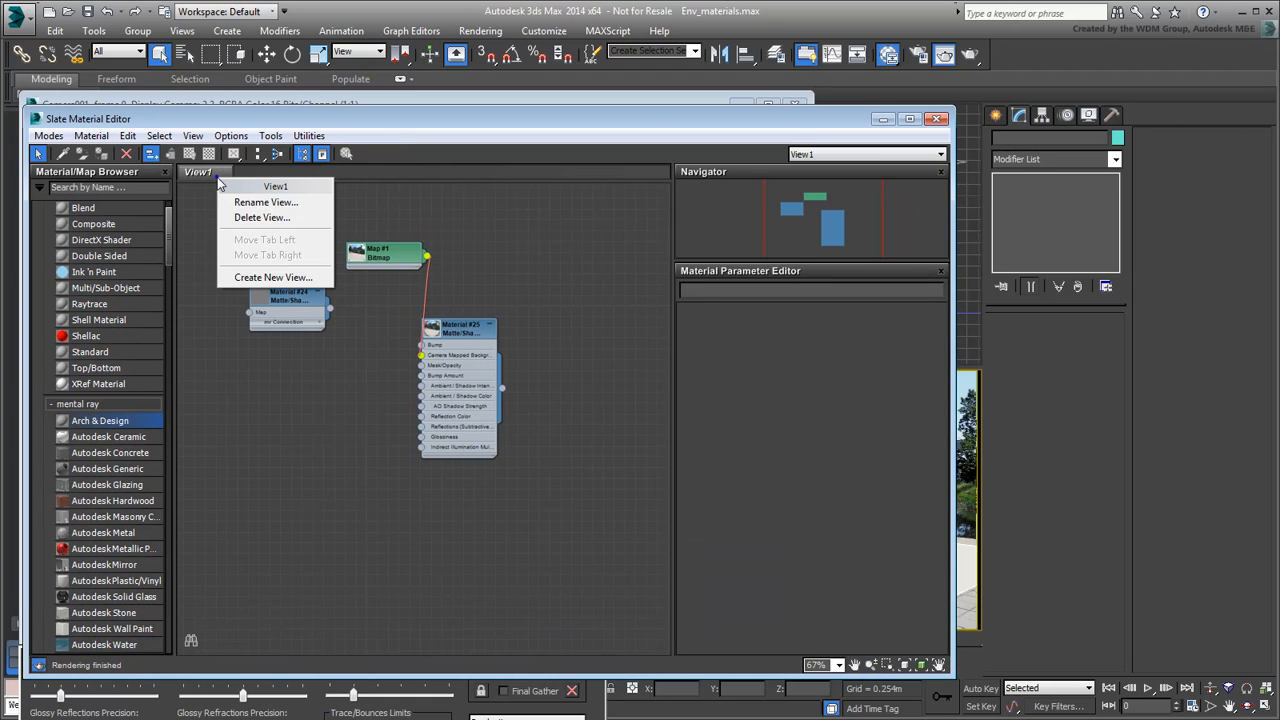
# Create a second empty node view named View2 beside View1
pyautogui.click(272, 276)
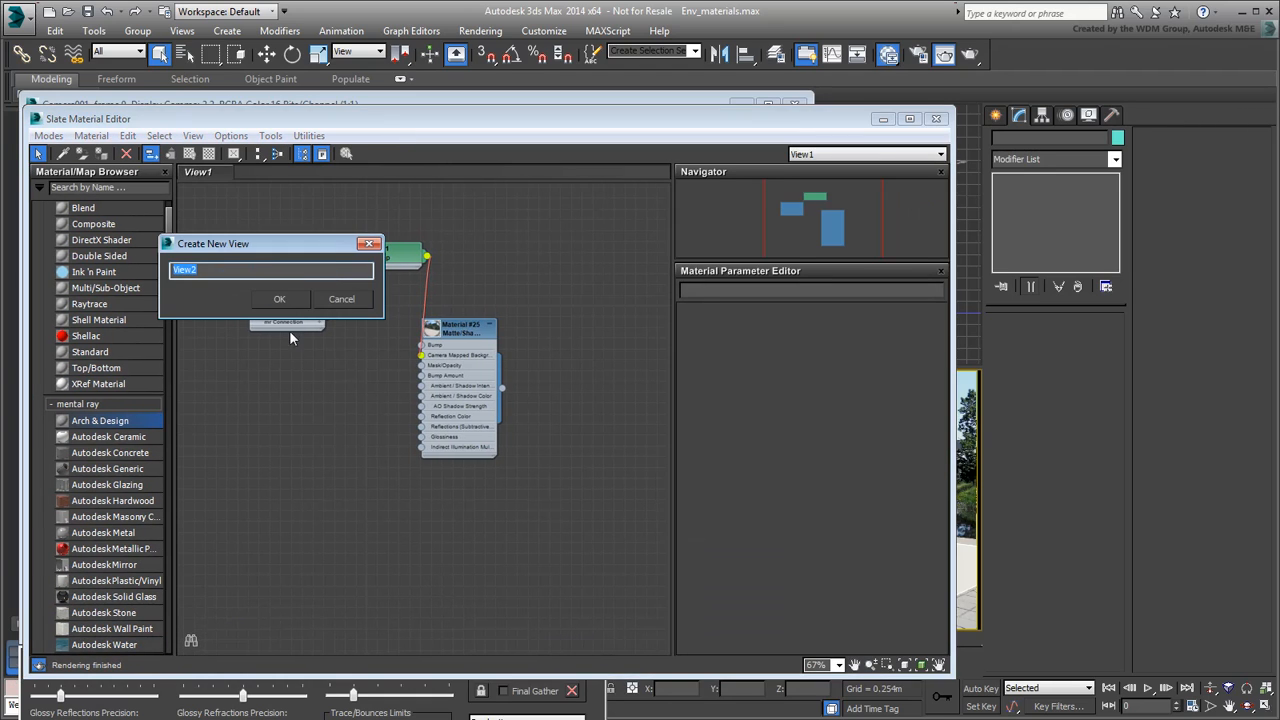
pyautogui.click(280, 298)
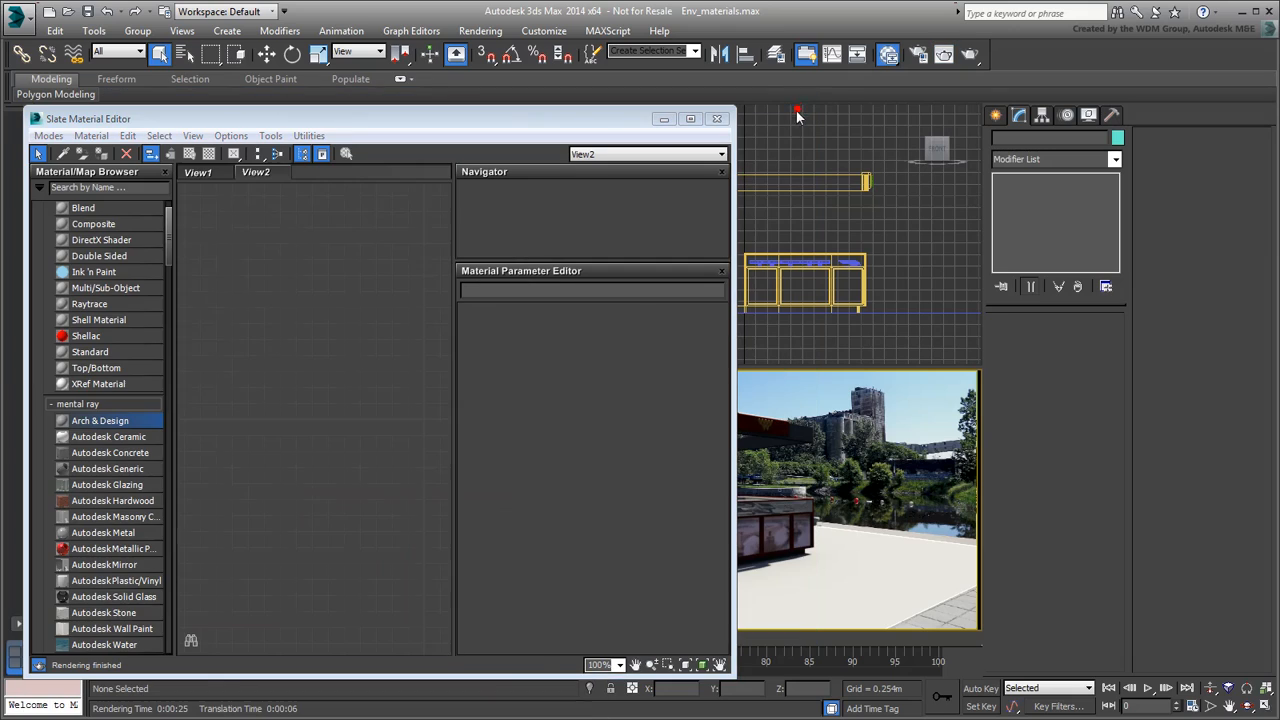
pyautogui.moveTo(62, 152)
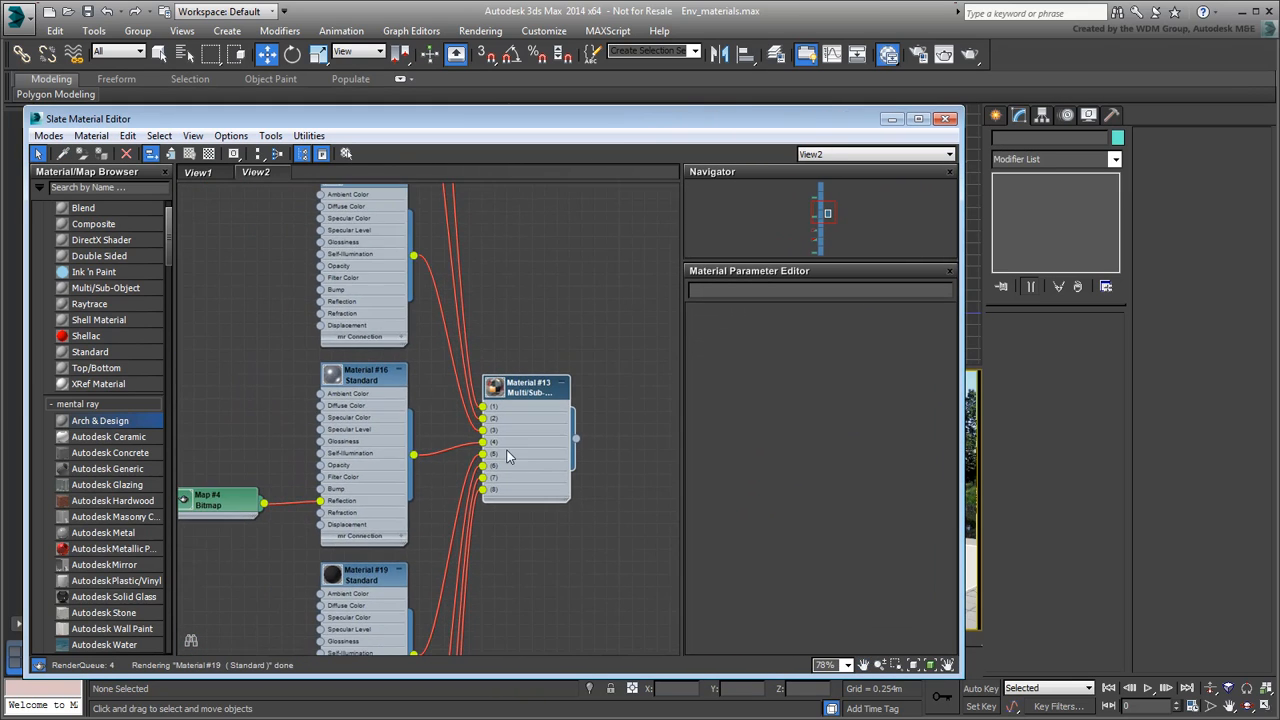
# Zoom out in View2 to see the booth's whole Multi/Sub-Object material tree
pyautogui.scroll(-3)
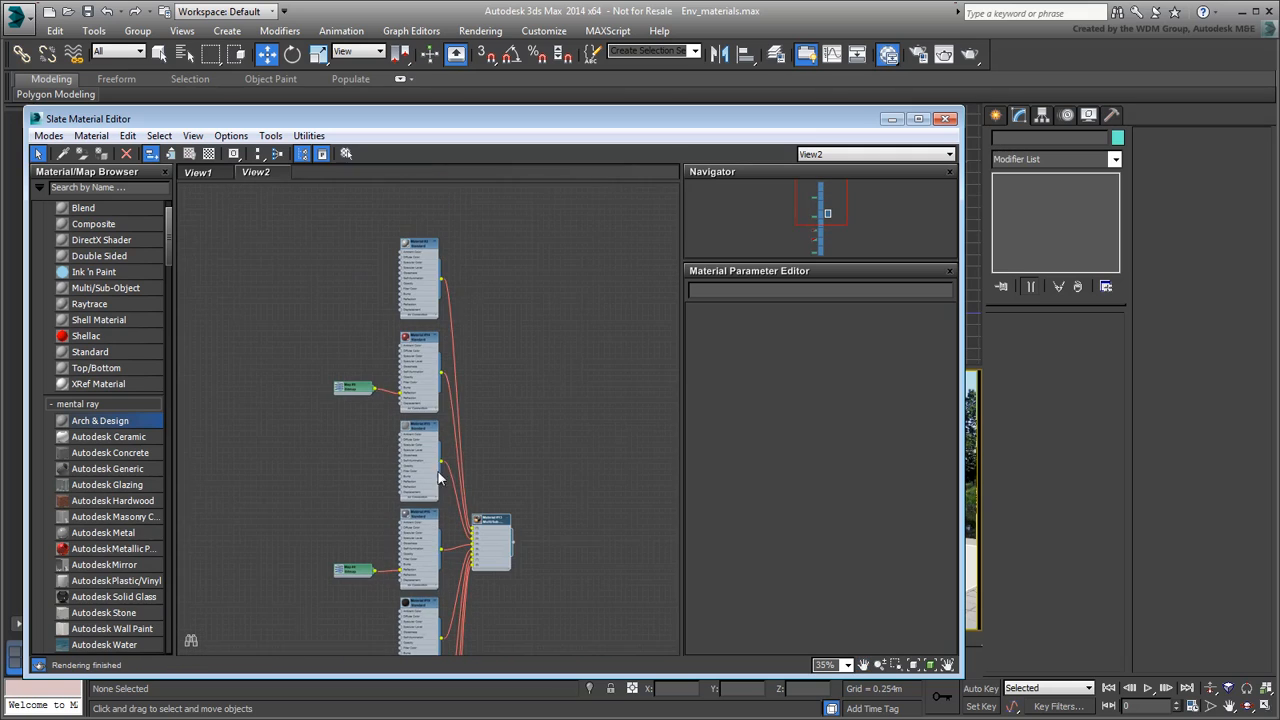
pyautogui.scroll(-3)
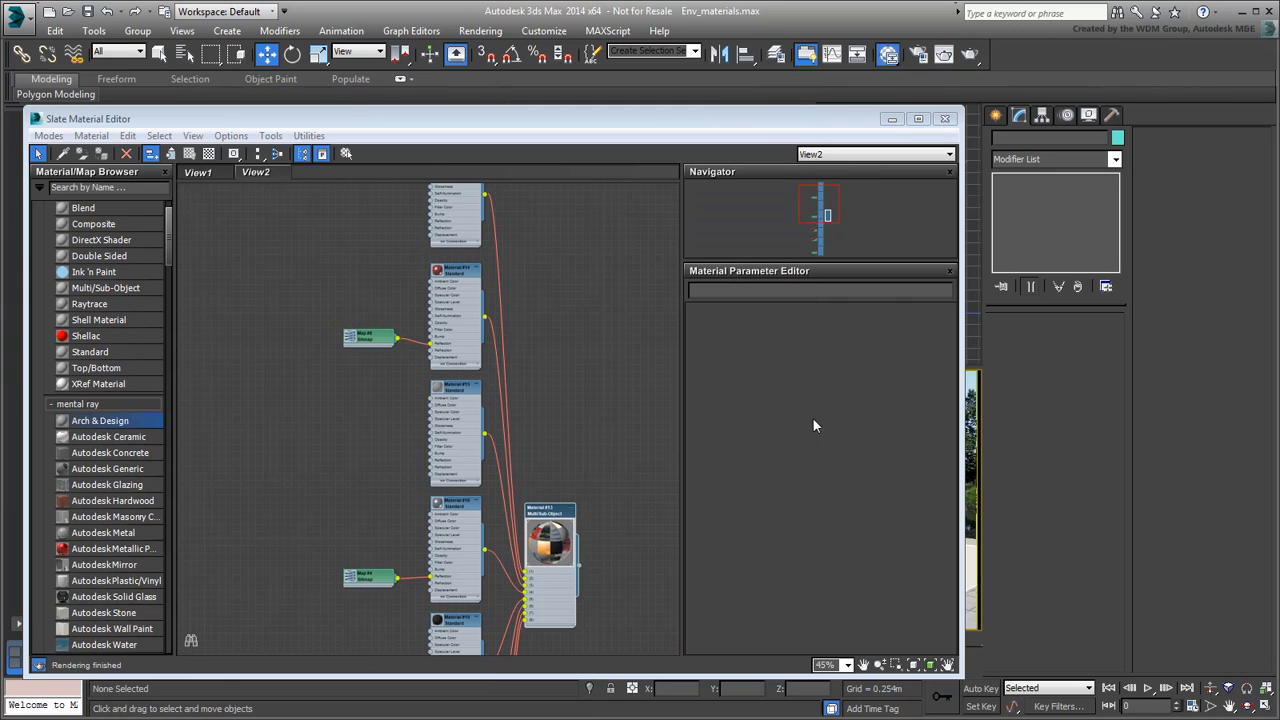
pyautogui.moveTo(176, 400)
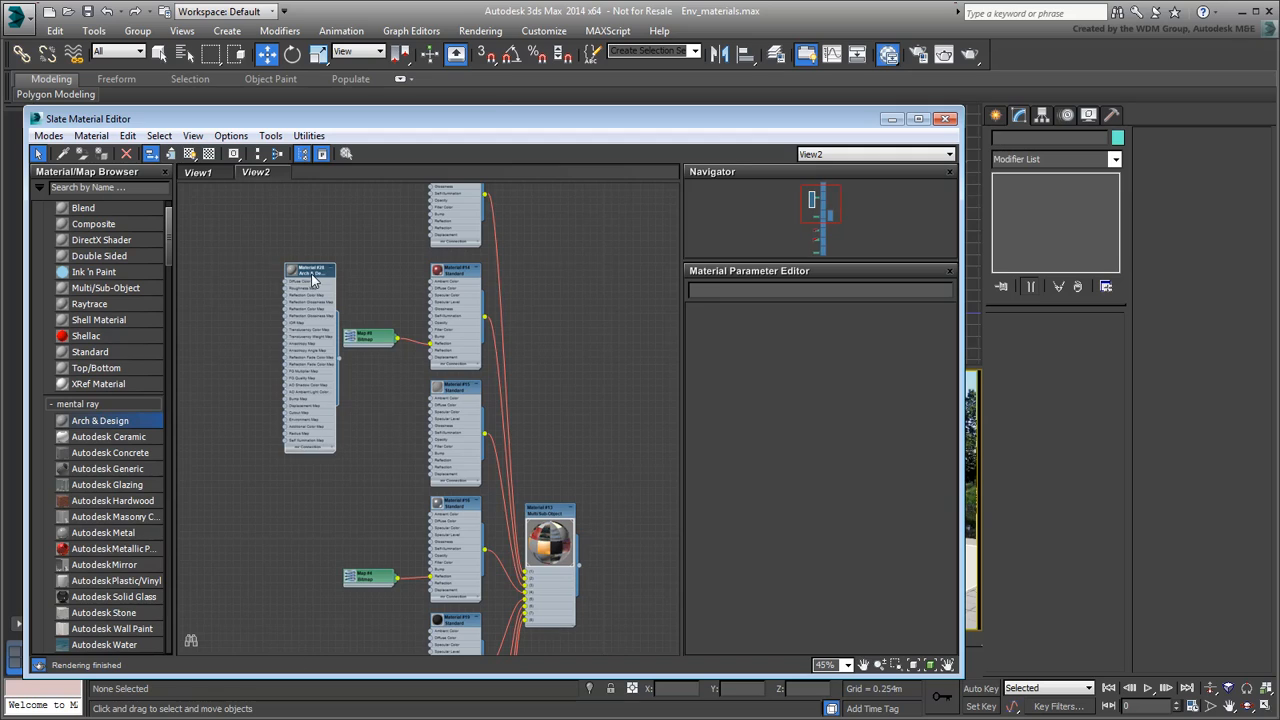
# Apply the Glossy Finish template to new Arch & Design Material #28 in View2
pyautogui.click(310, 270)
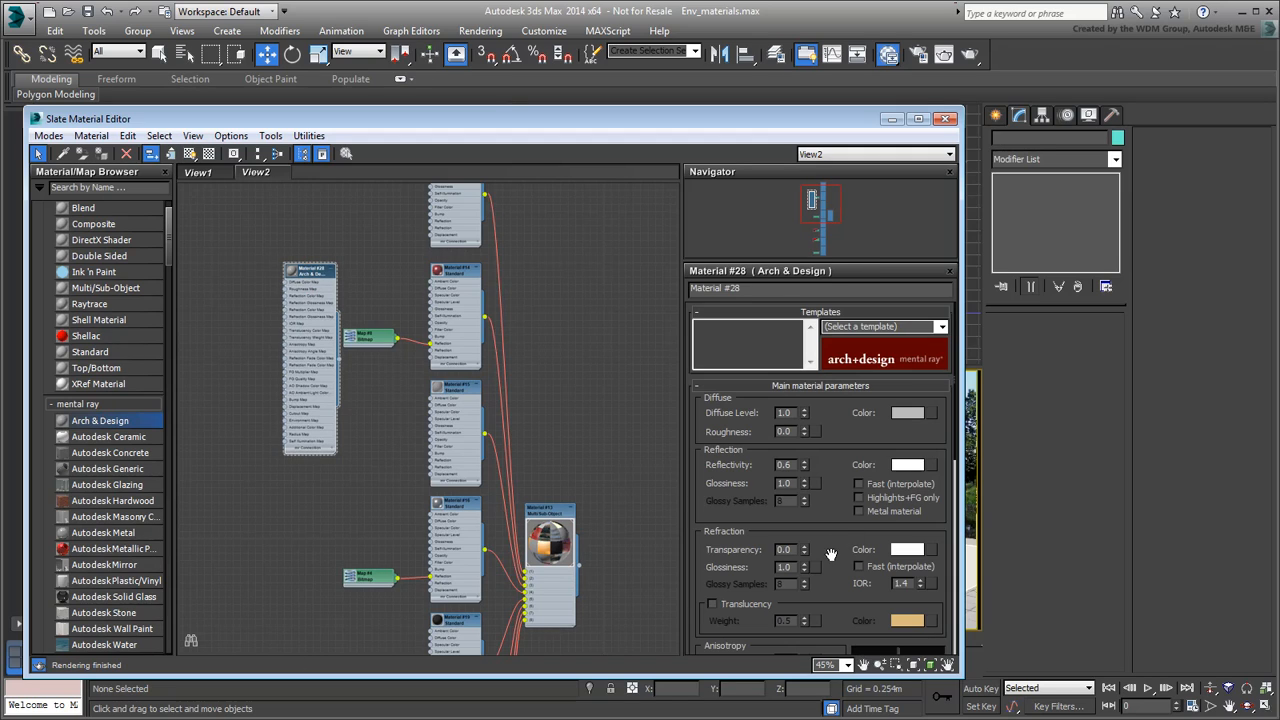
pyautogui.scroll(-3)
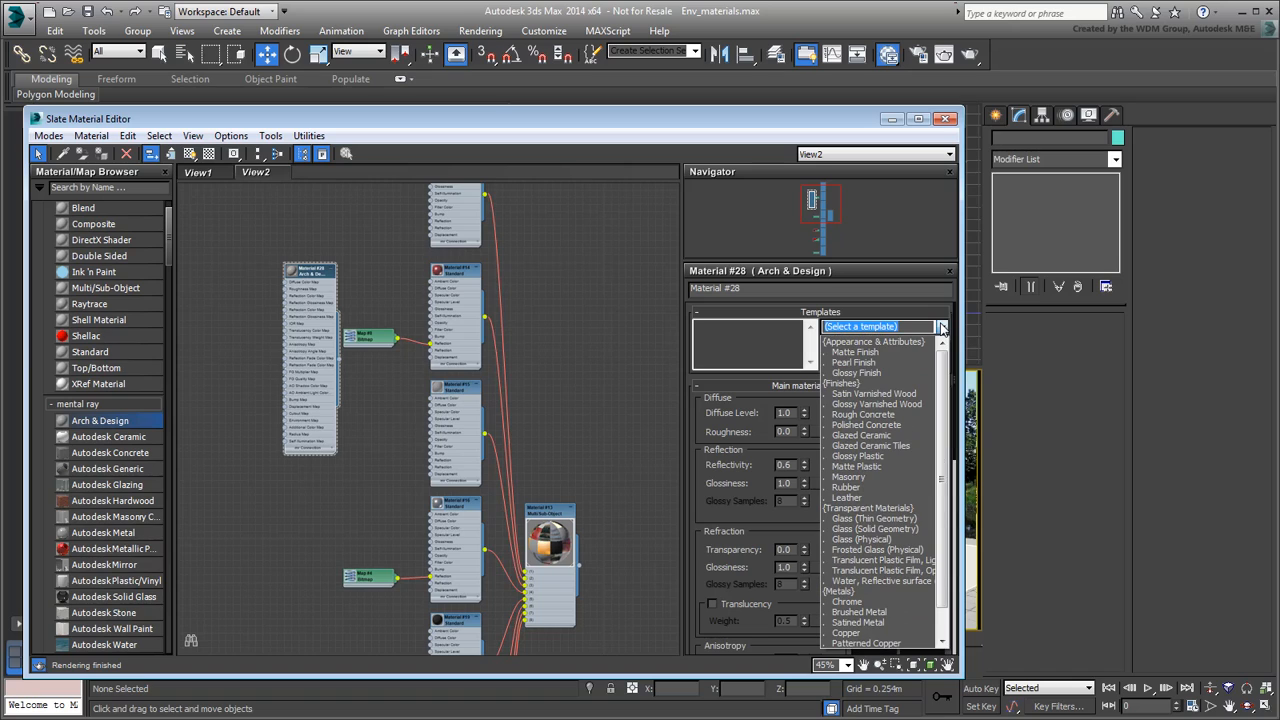
pyautogui.moveTo(856, 372)
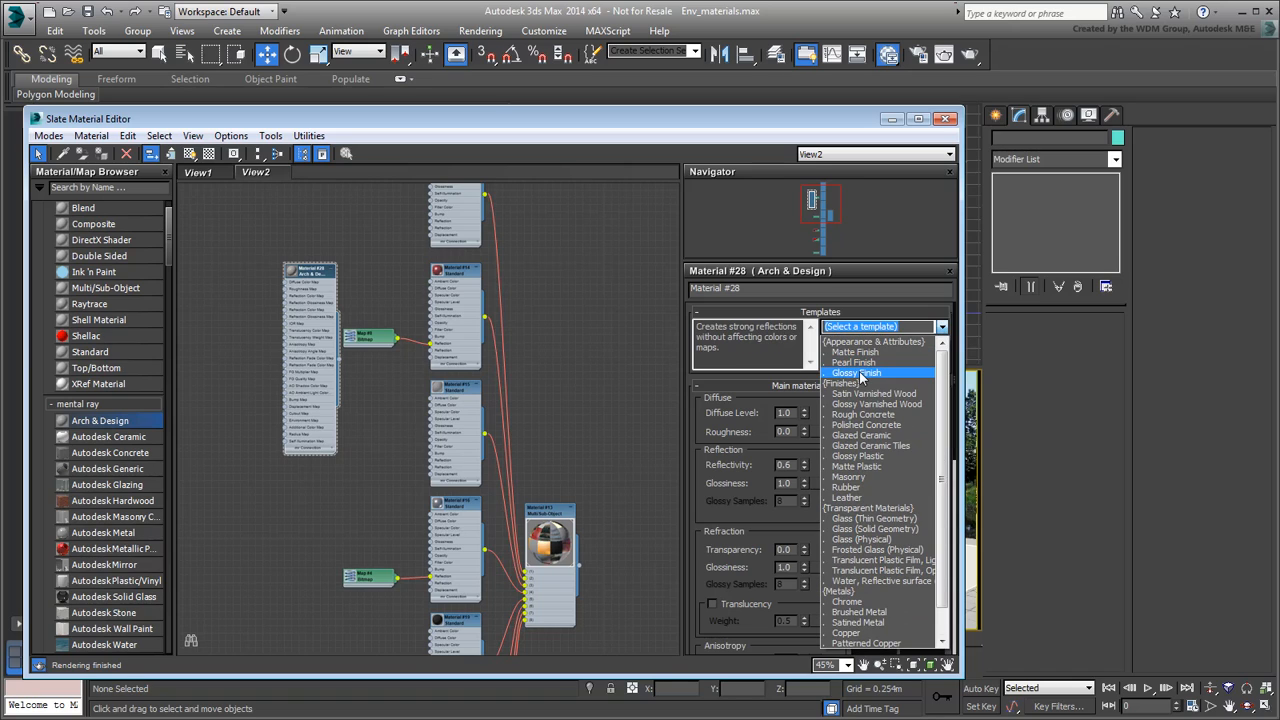
pyautogui.click(856, 374)
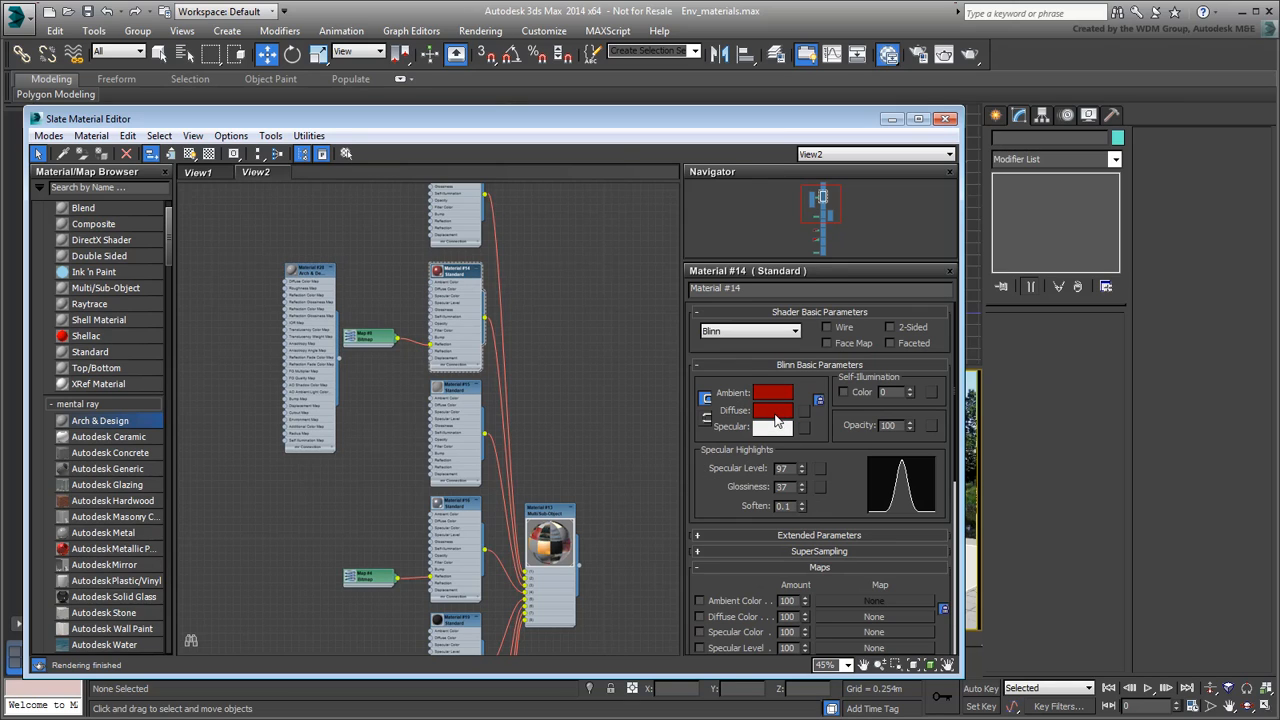
# Copy Standard Material #14's red diffuse onto Material #28's Diffuse Color and verify it in the Color Selector
pyautogui.rightClick(772, 410)
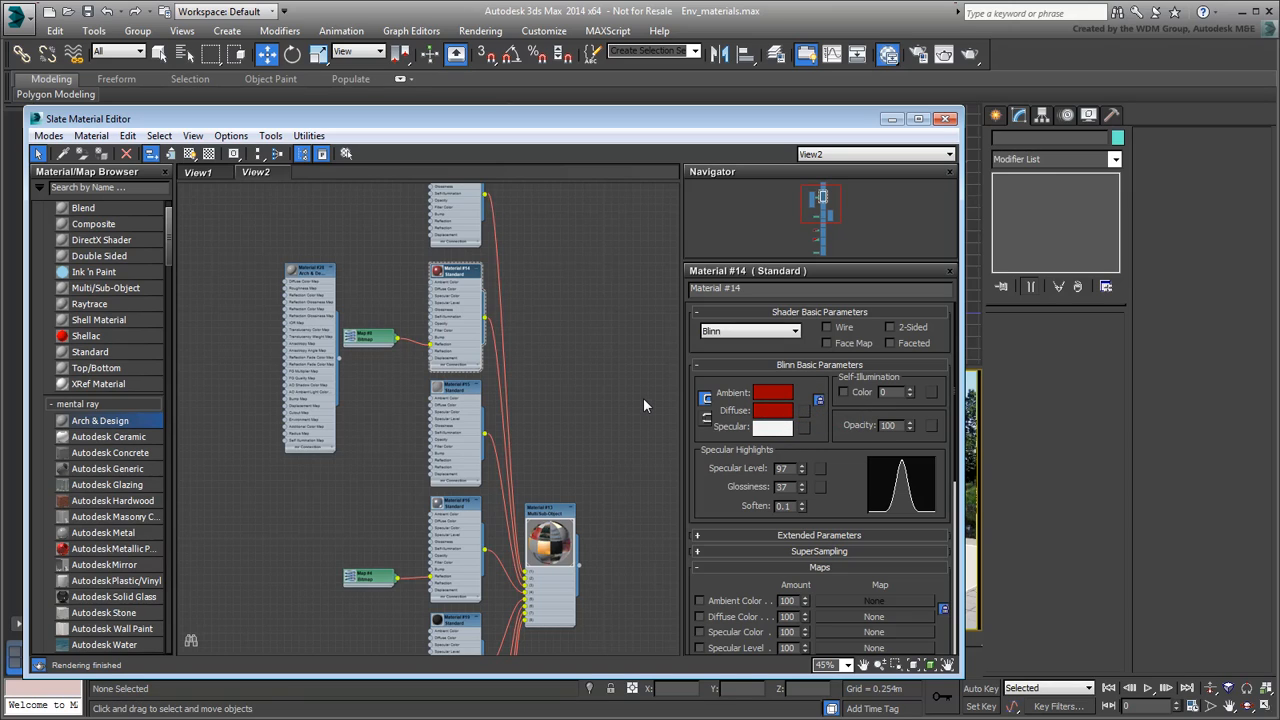
pyautogui.click(310, 270)
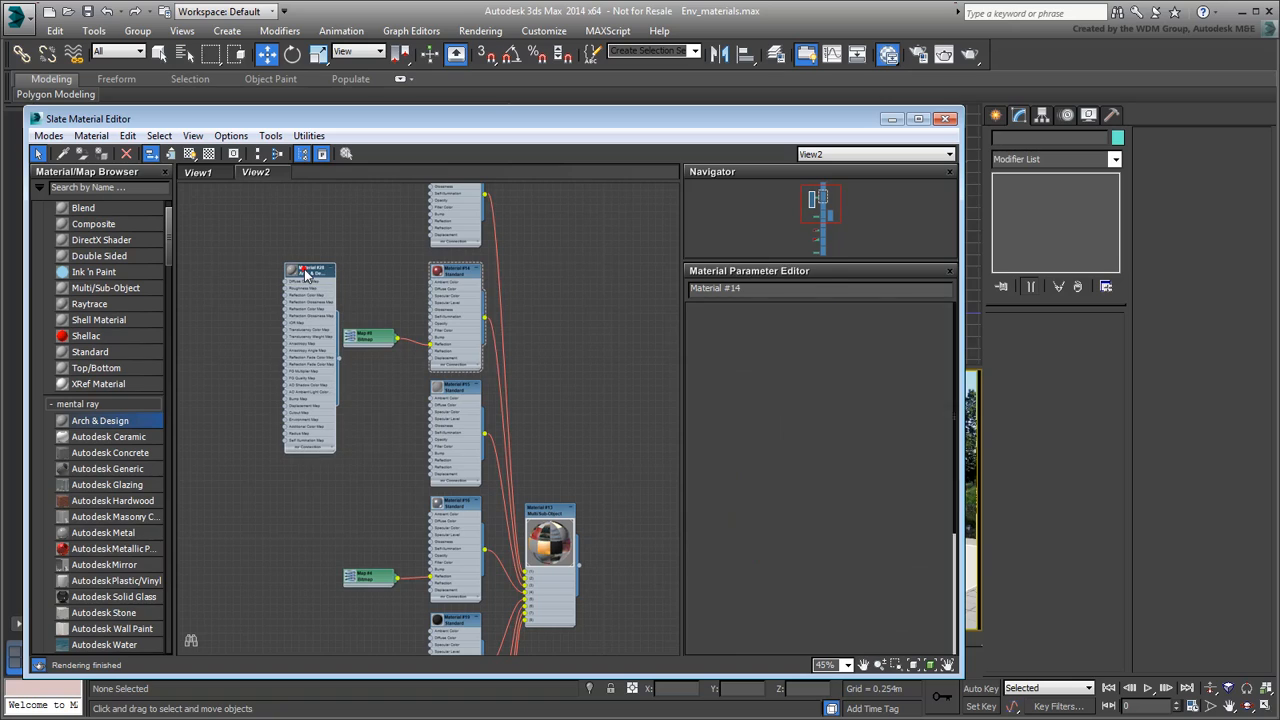
pyautogui.click(310, 272)
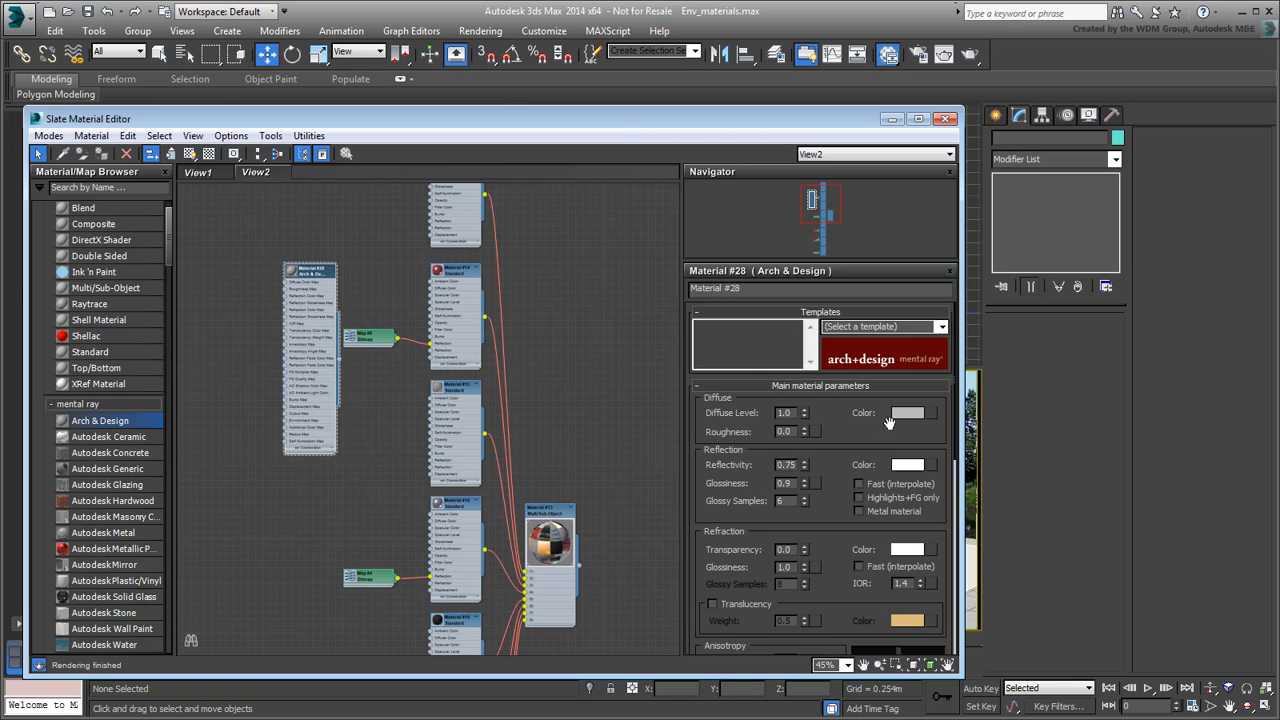
pyautogui.rightClick(908, 412)
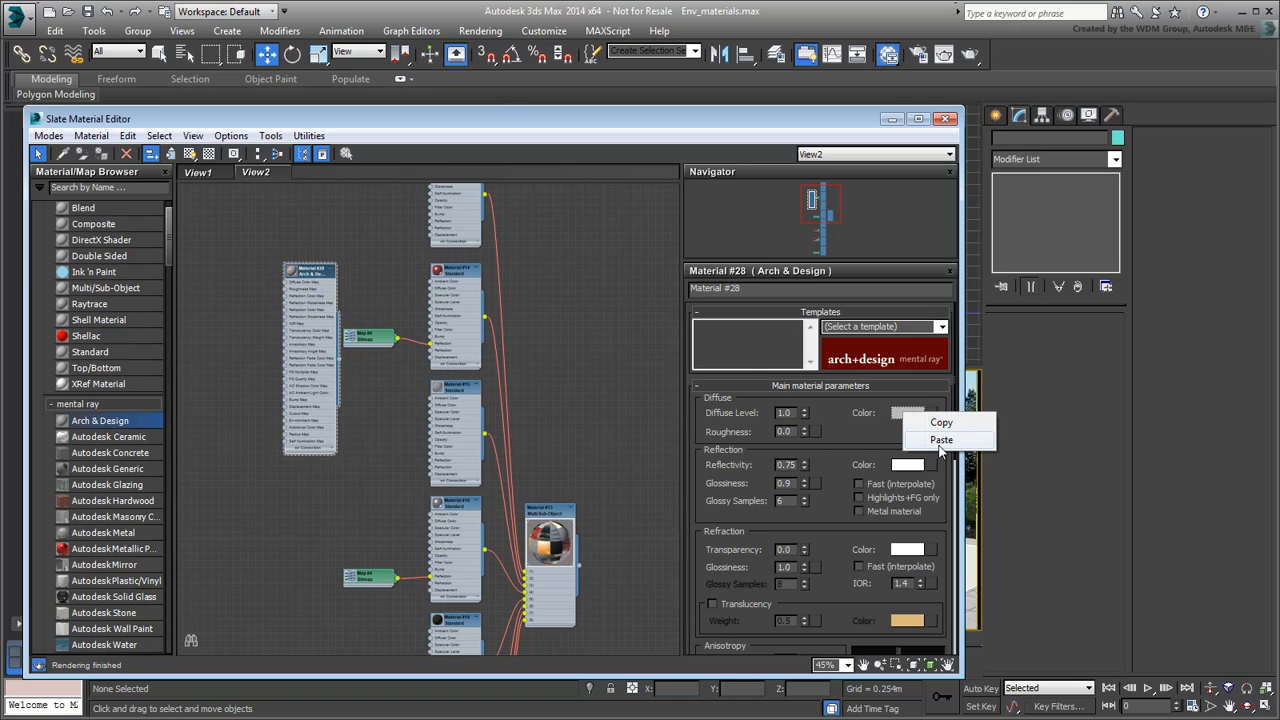
pyautogui.click(940, 440)
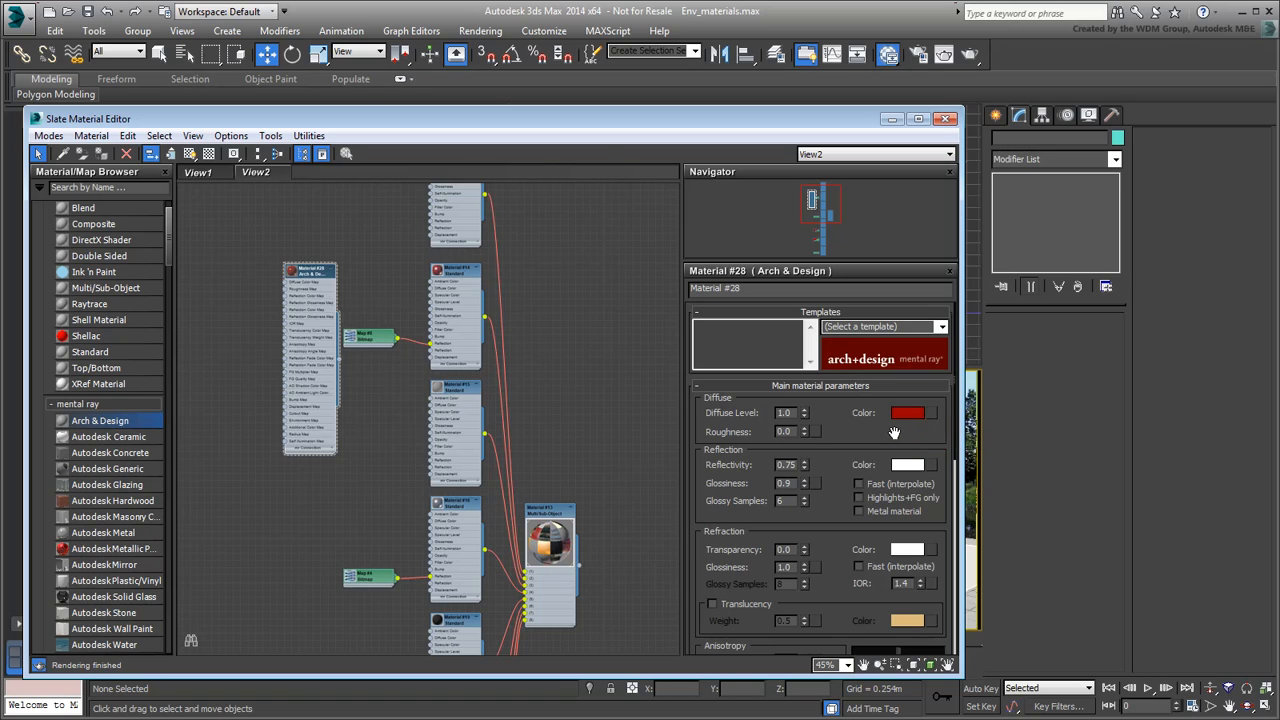
pyautogui.click(908, 412)
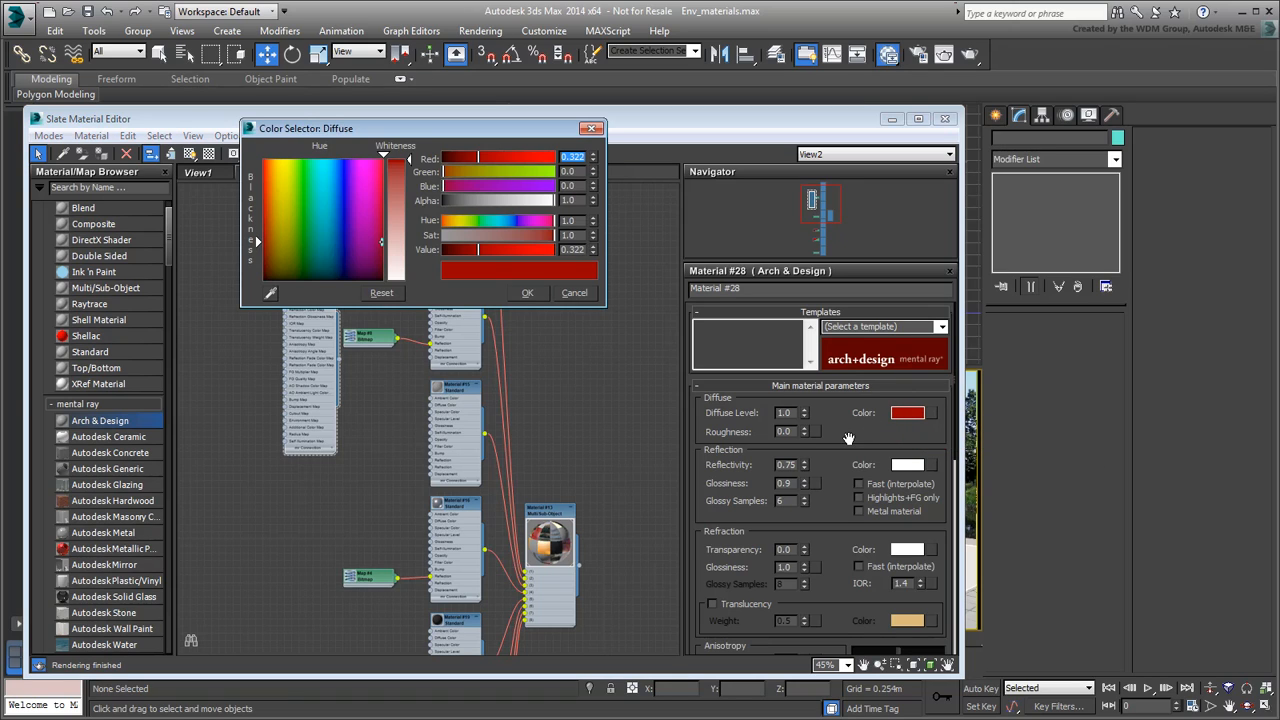
pyautogui.moveTo(834, 436)
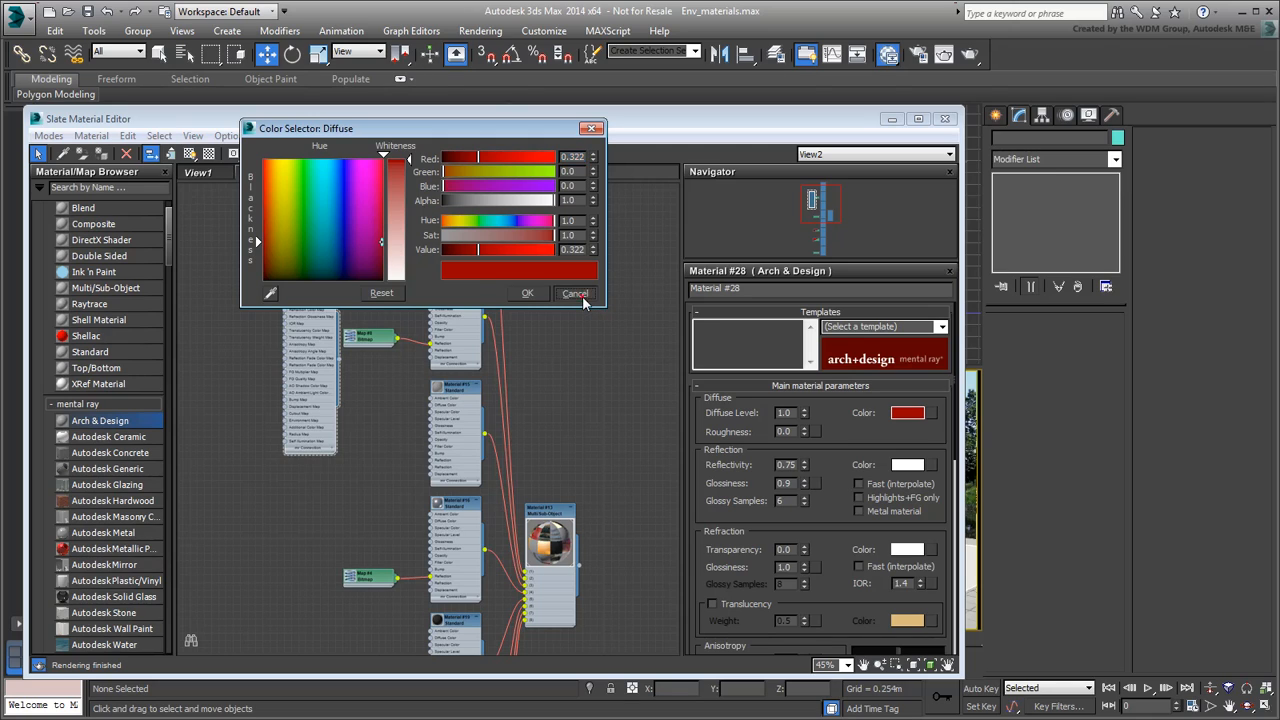
pyautogui.click(576, 292)
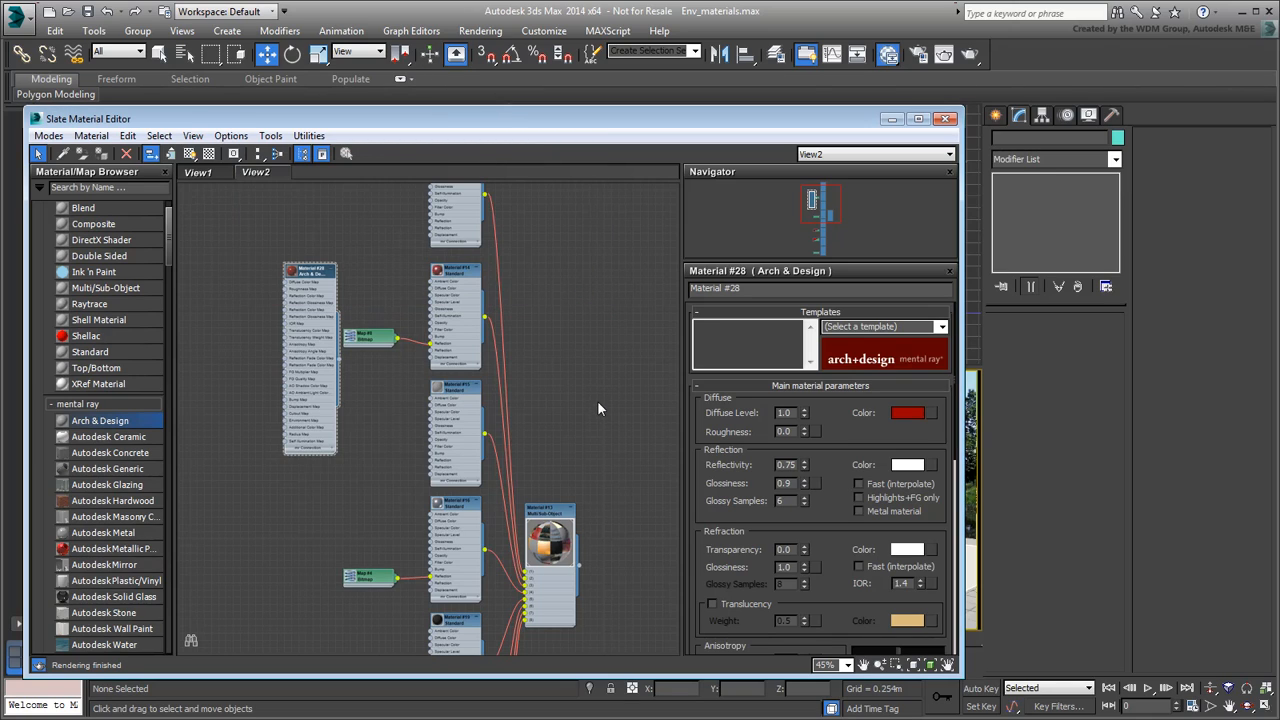